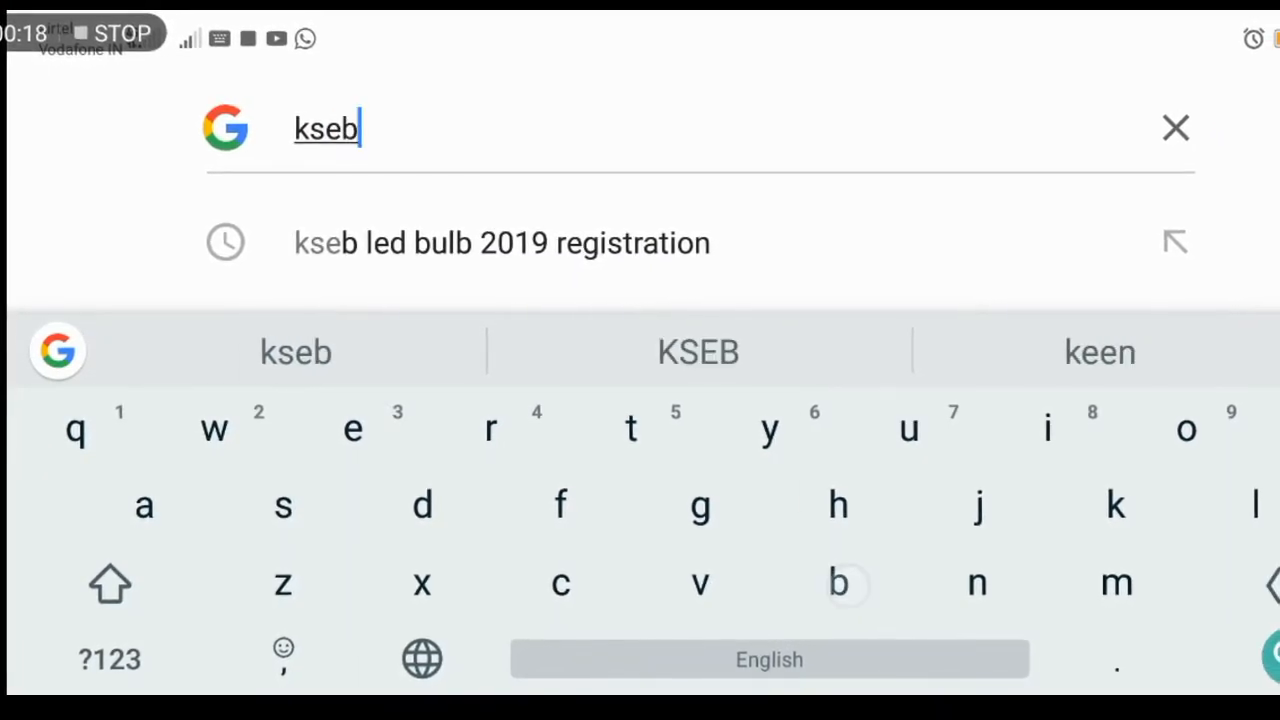
- Search Google for 'kseb led bulb registration' to find the Filament Free Kerala page
text(l)
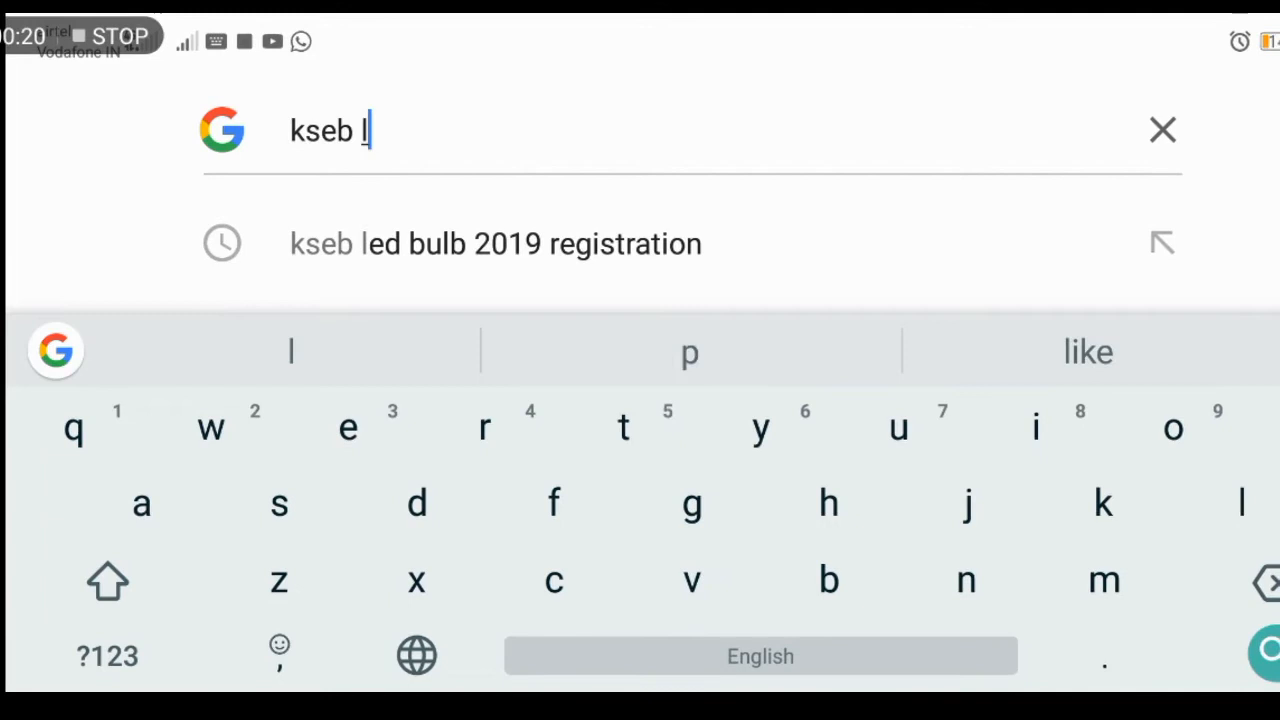
text(ed)
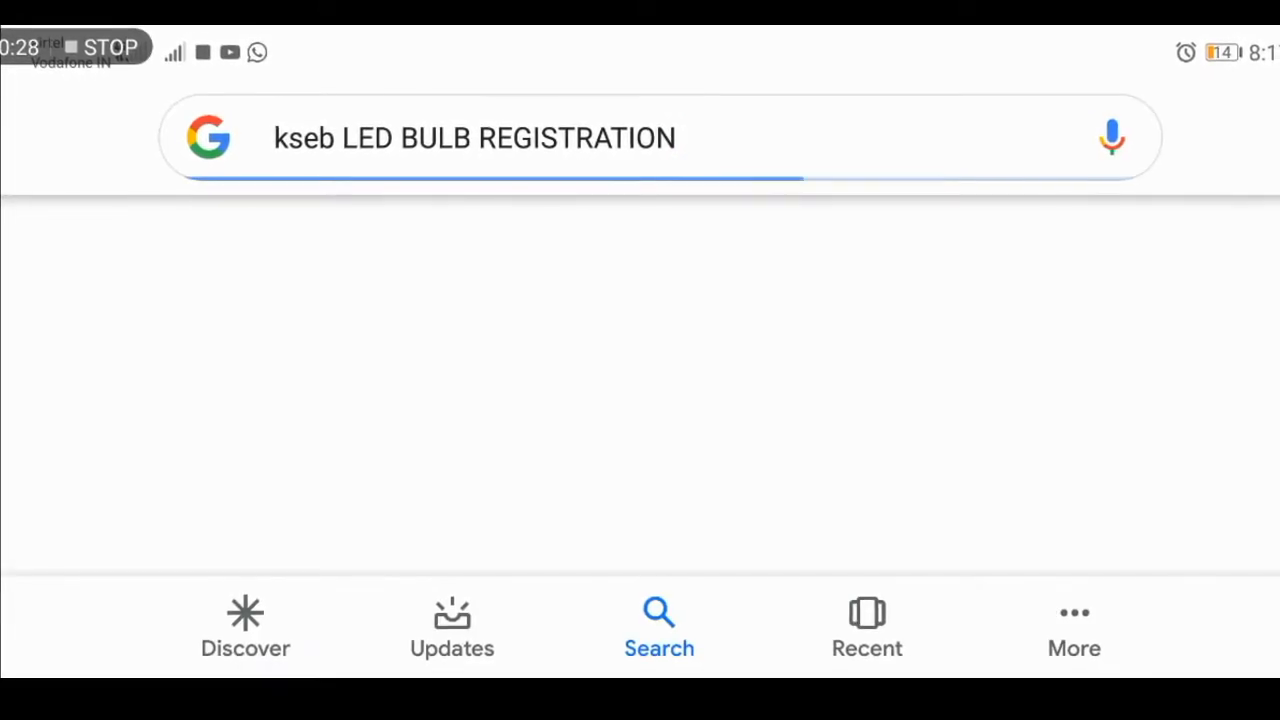
key(Enter)
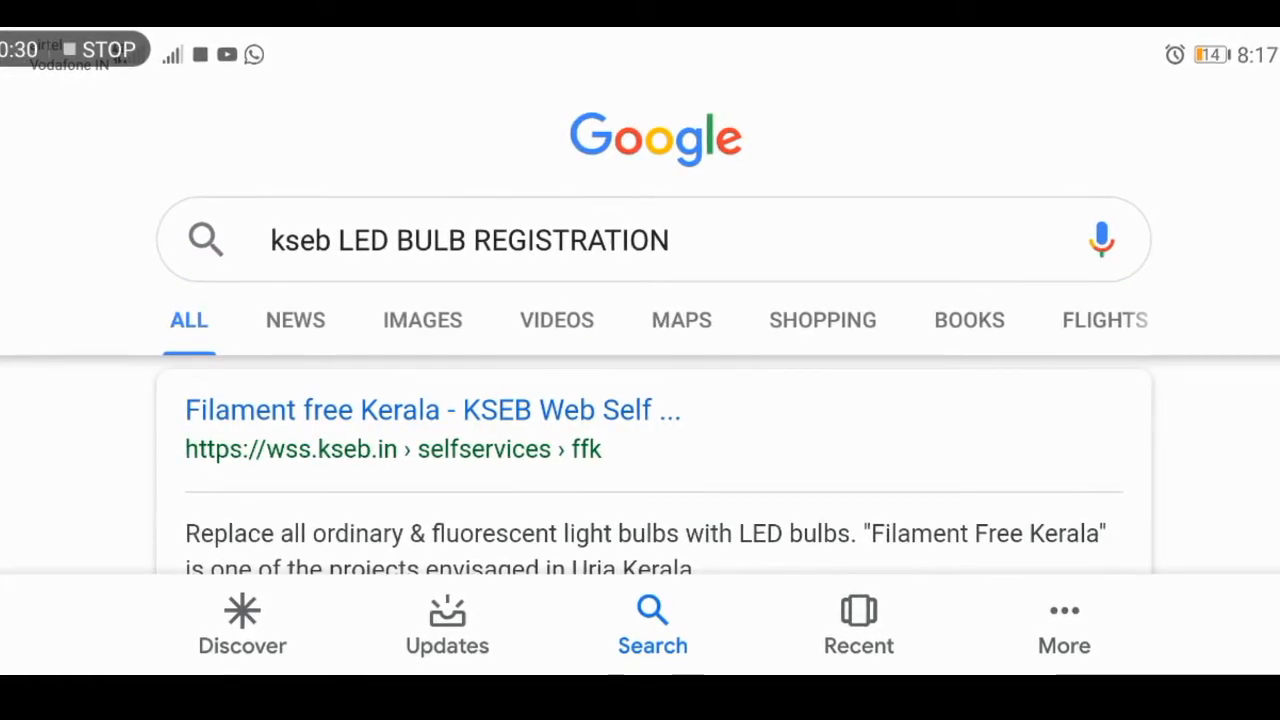
- Go to the Filament free Kerala page and choose Apply Now, bringing up the User Login prompt
click(432, 408)
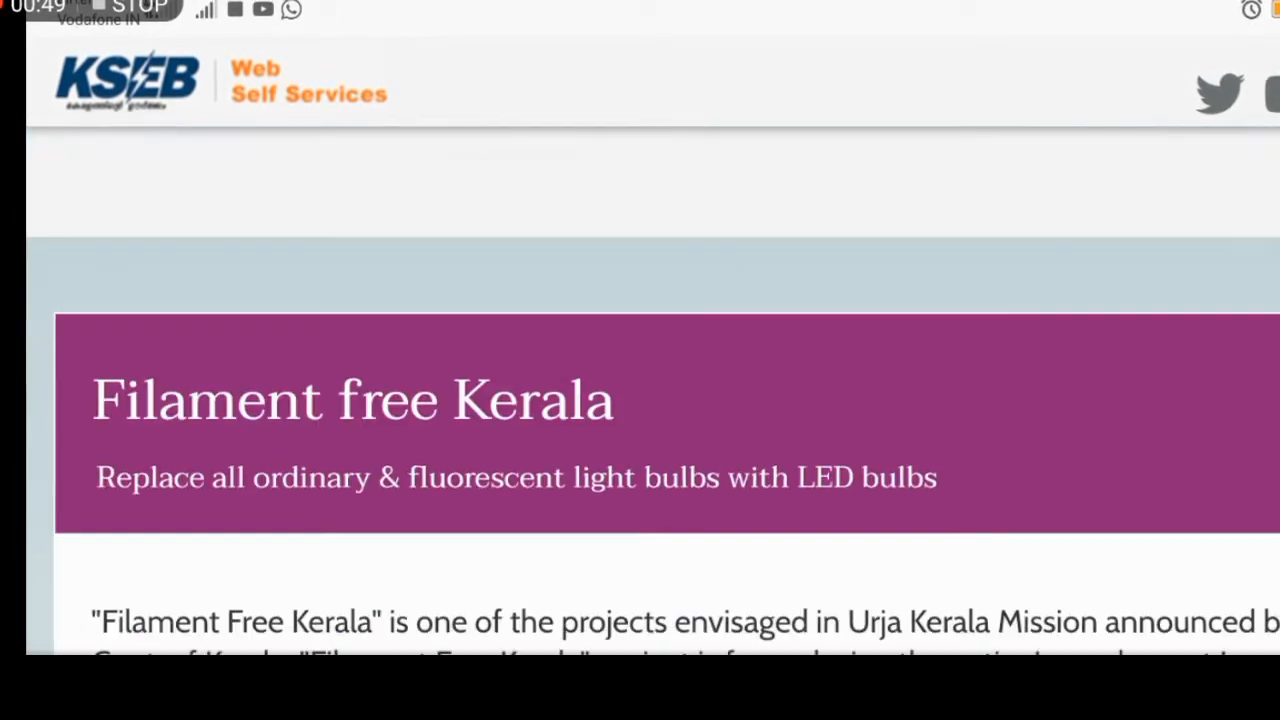
scroll(down, 3)
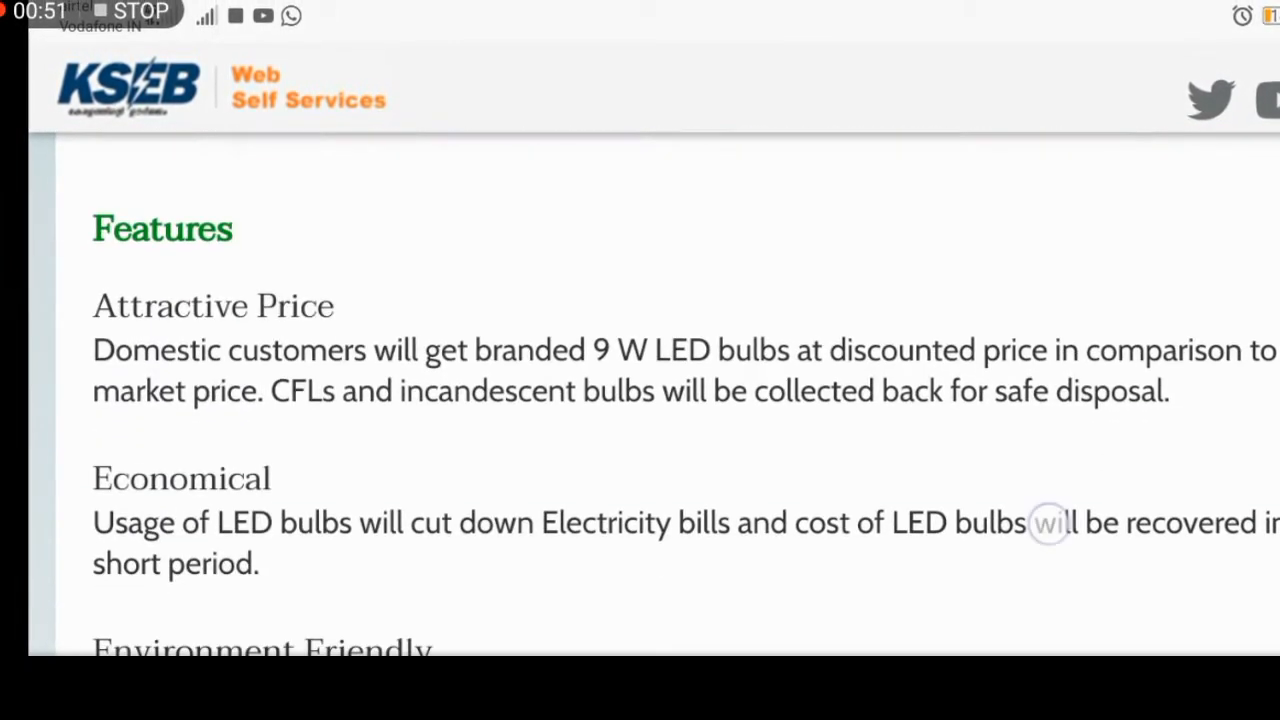
scroll(down, 3)
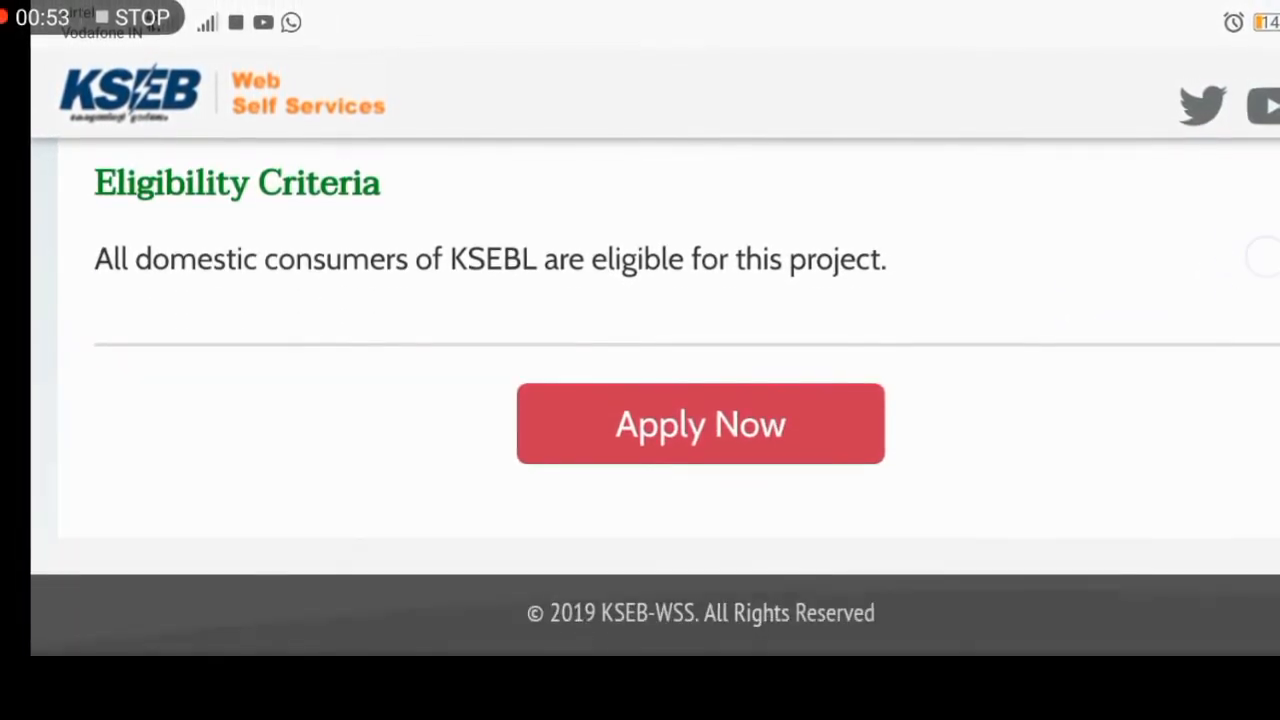
click(696, 424)
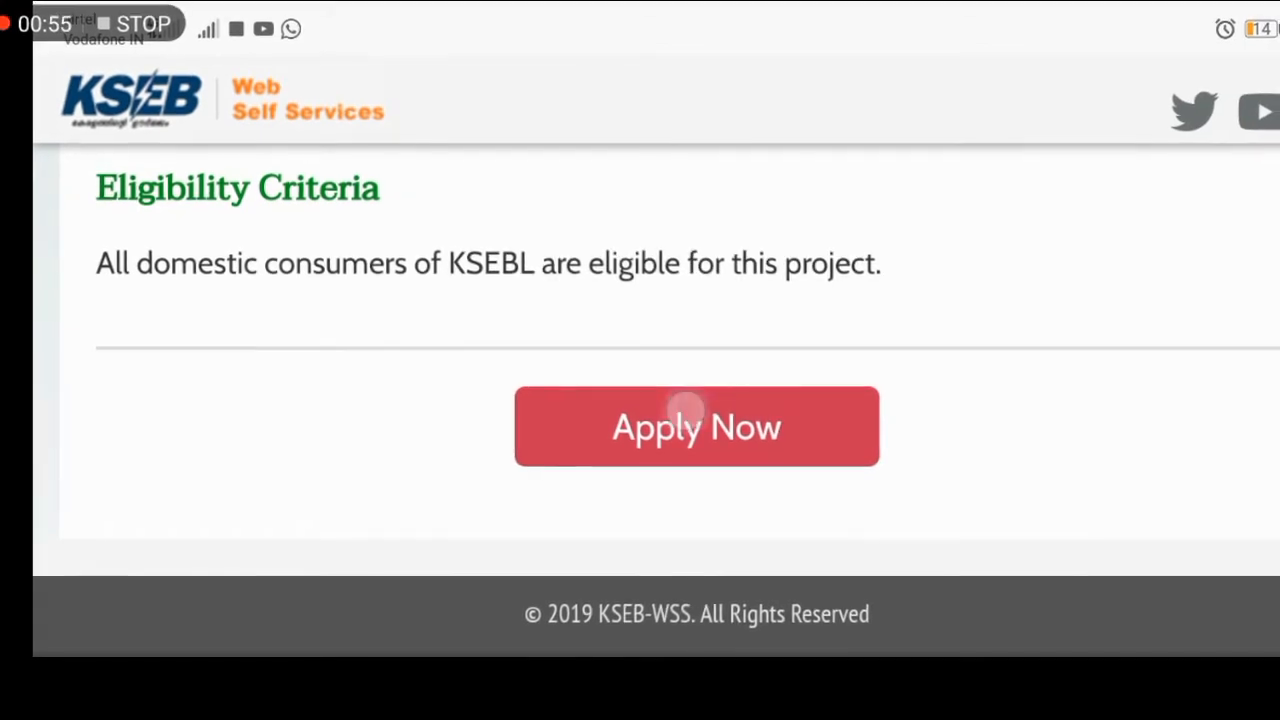
click(696, 426)
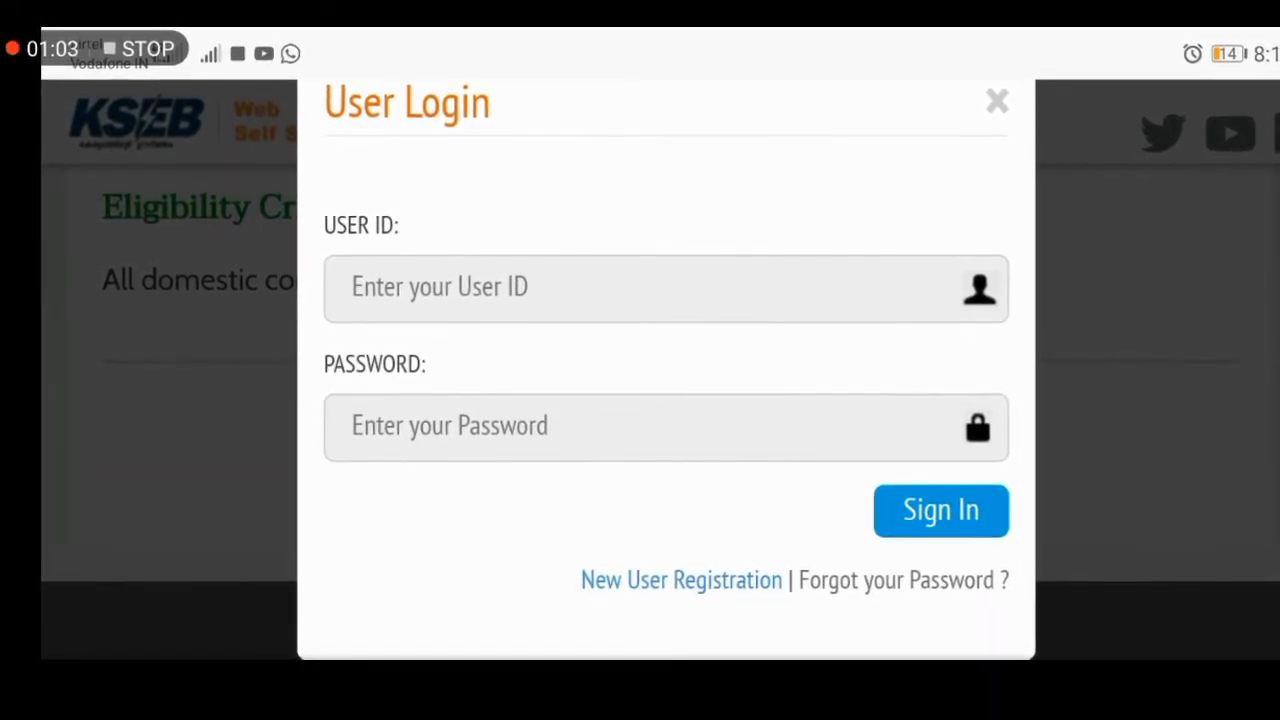
- Start New User Registration and look through the blank Consumer Details and Login Details fields
click(996, 100)
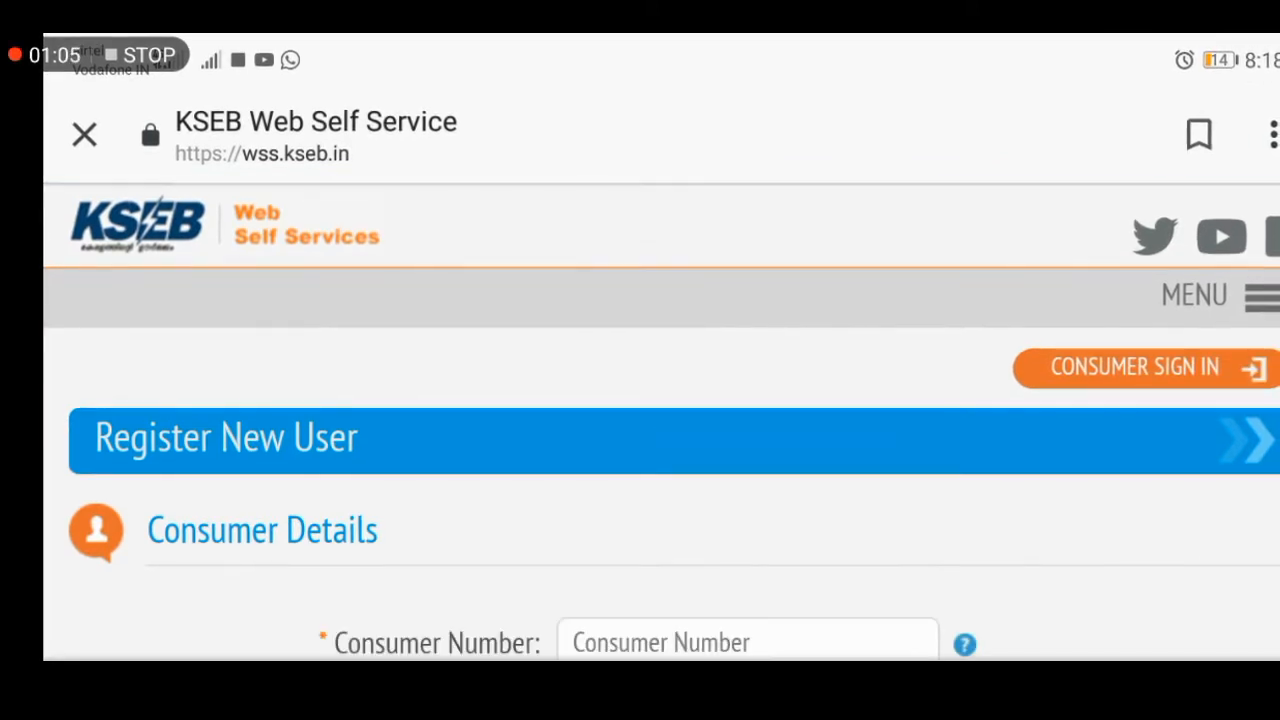
scroll(down, 3)
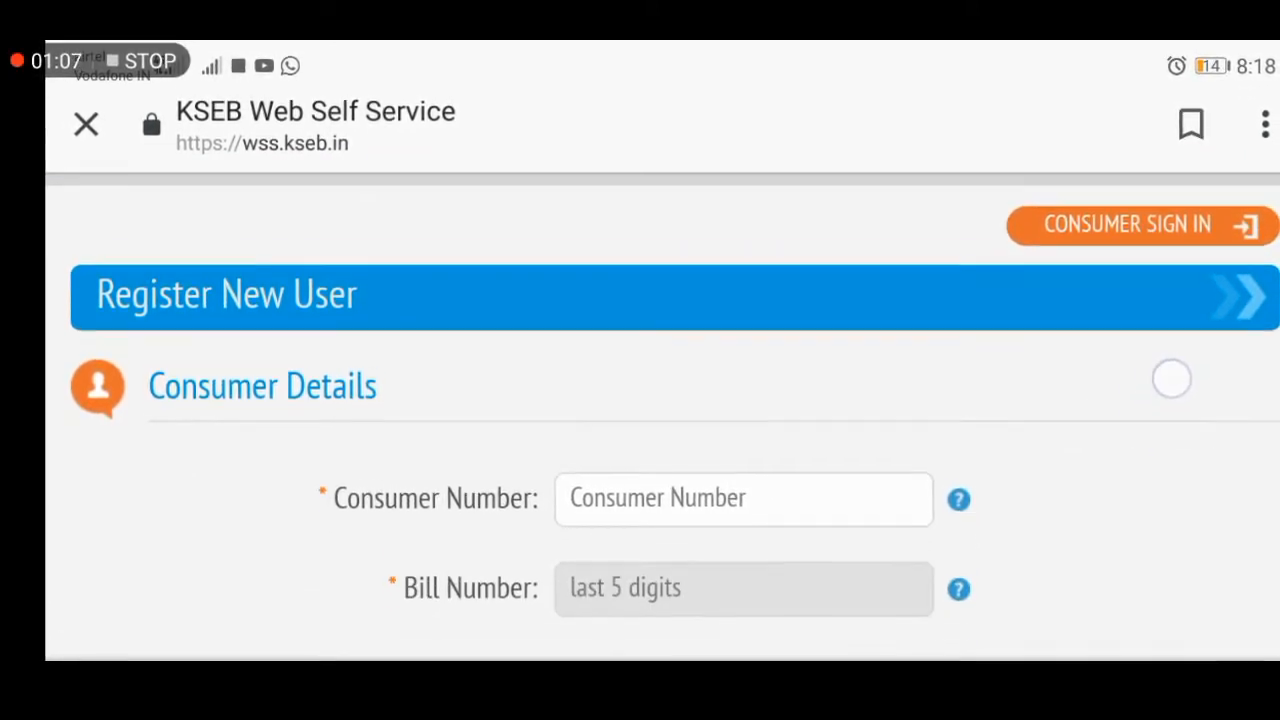
scroll(down, 3)
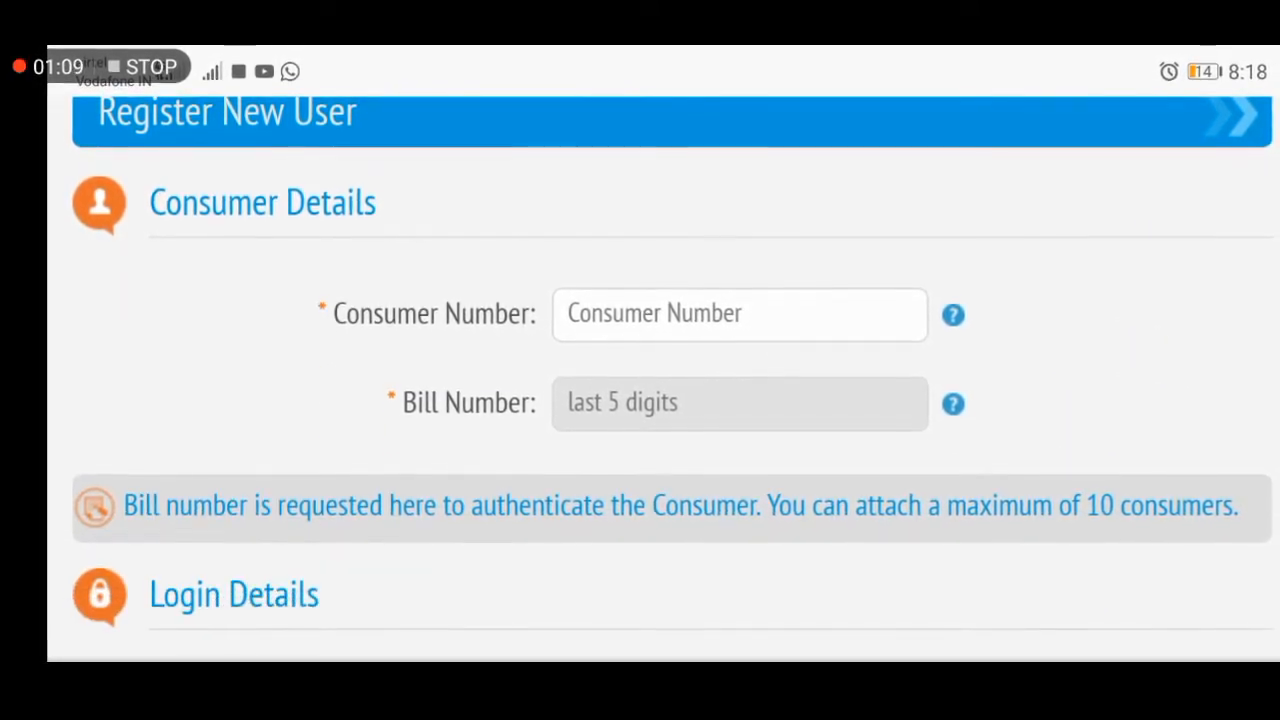
click(736, 316)
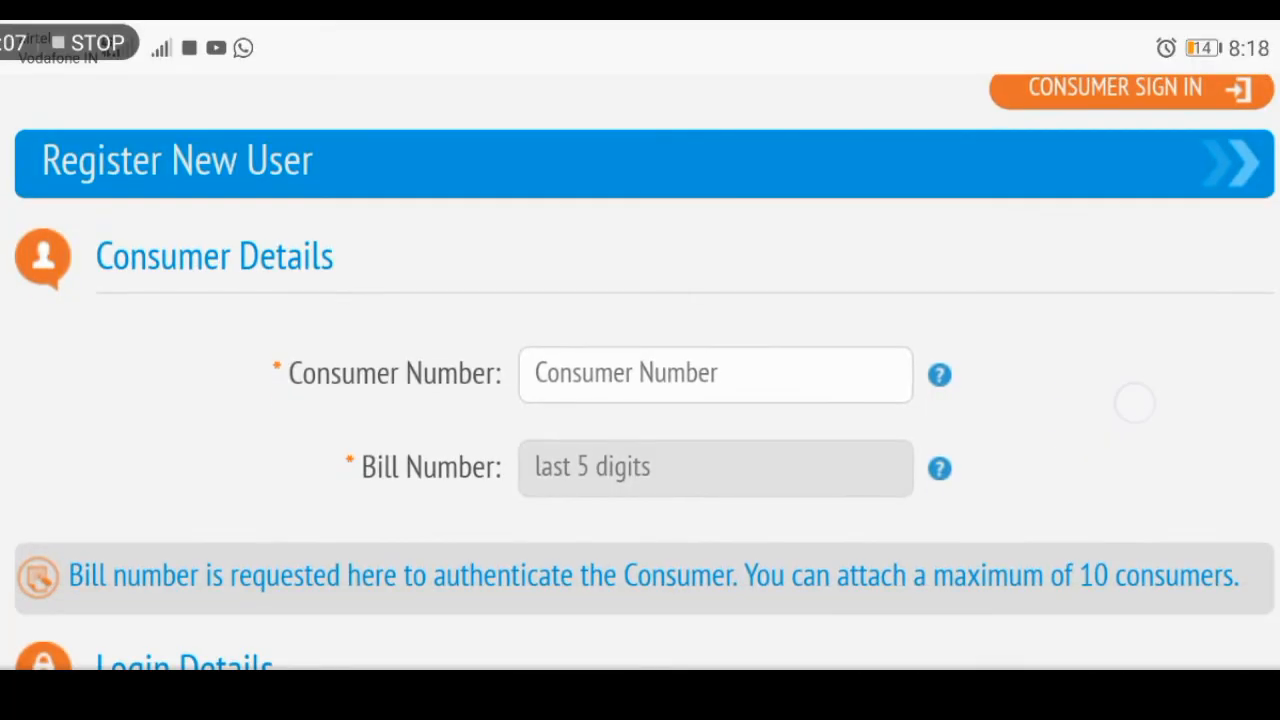
scroll(down, 3)
text(C636£8777)
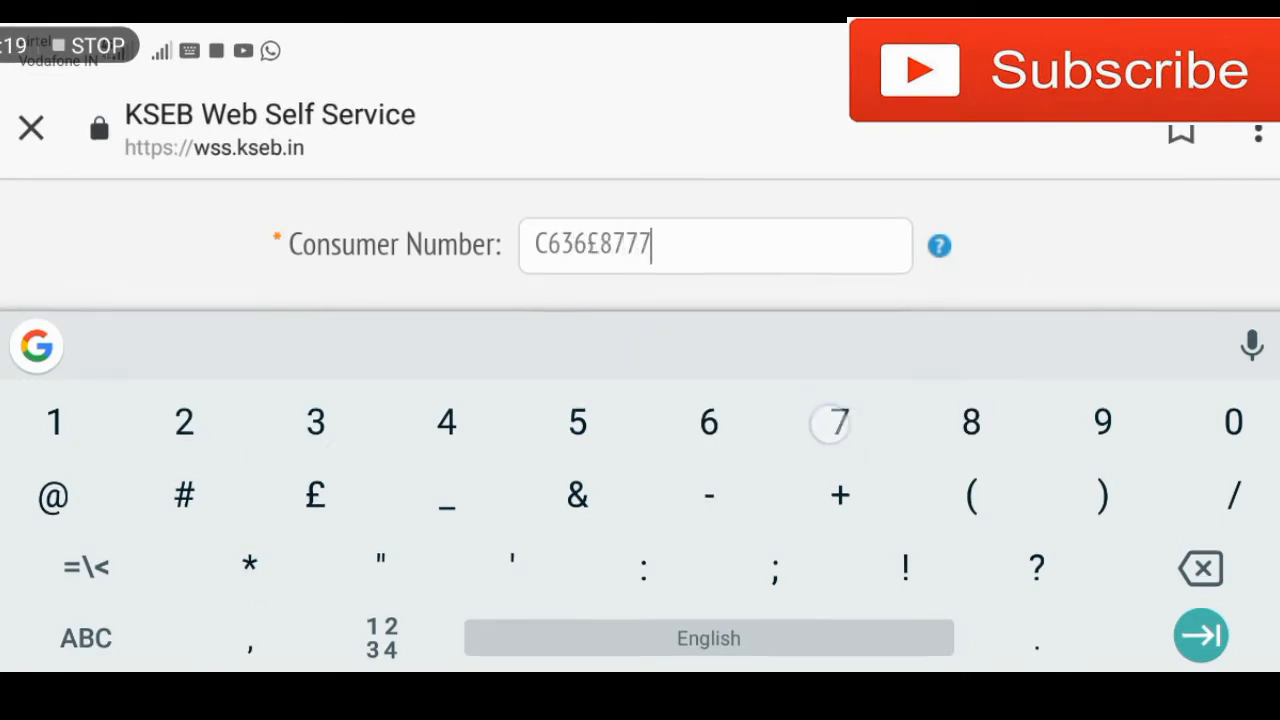
click(1200, 568)
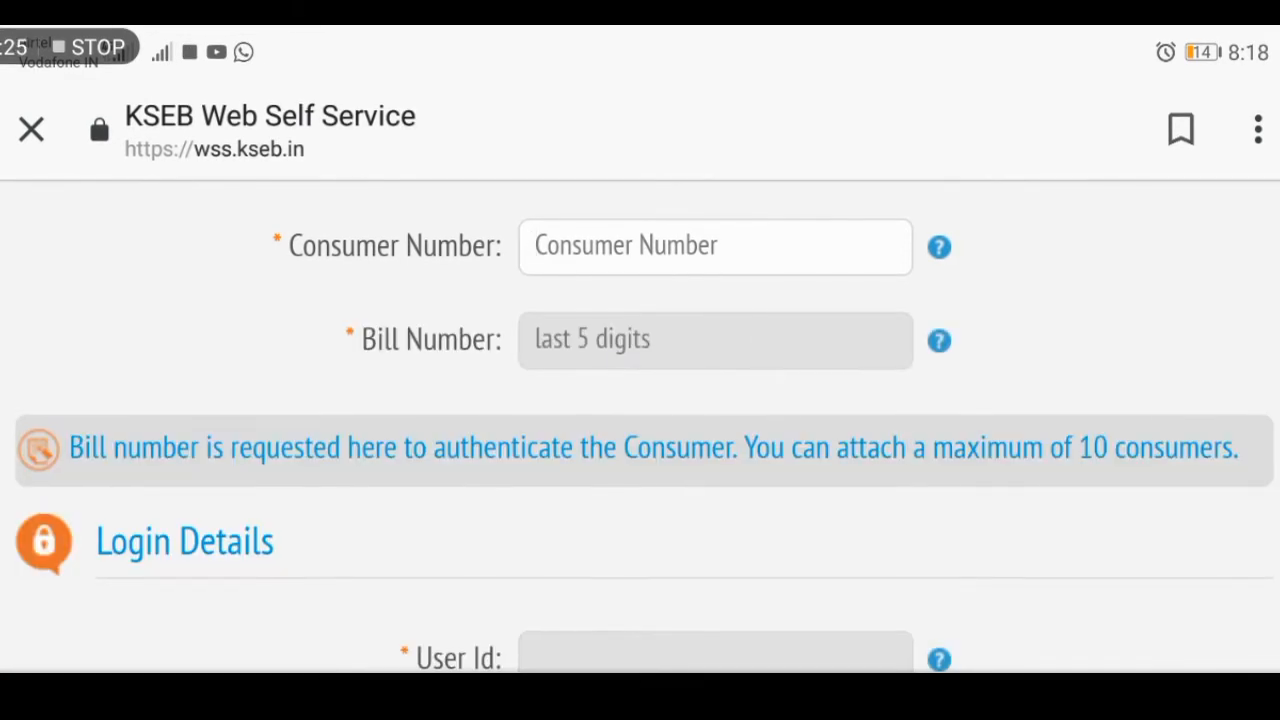
scroll(down, 3)
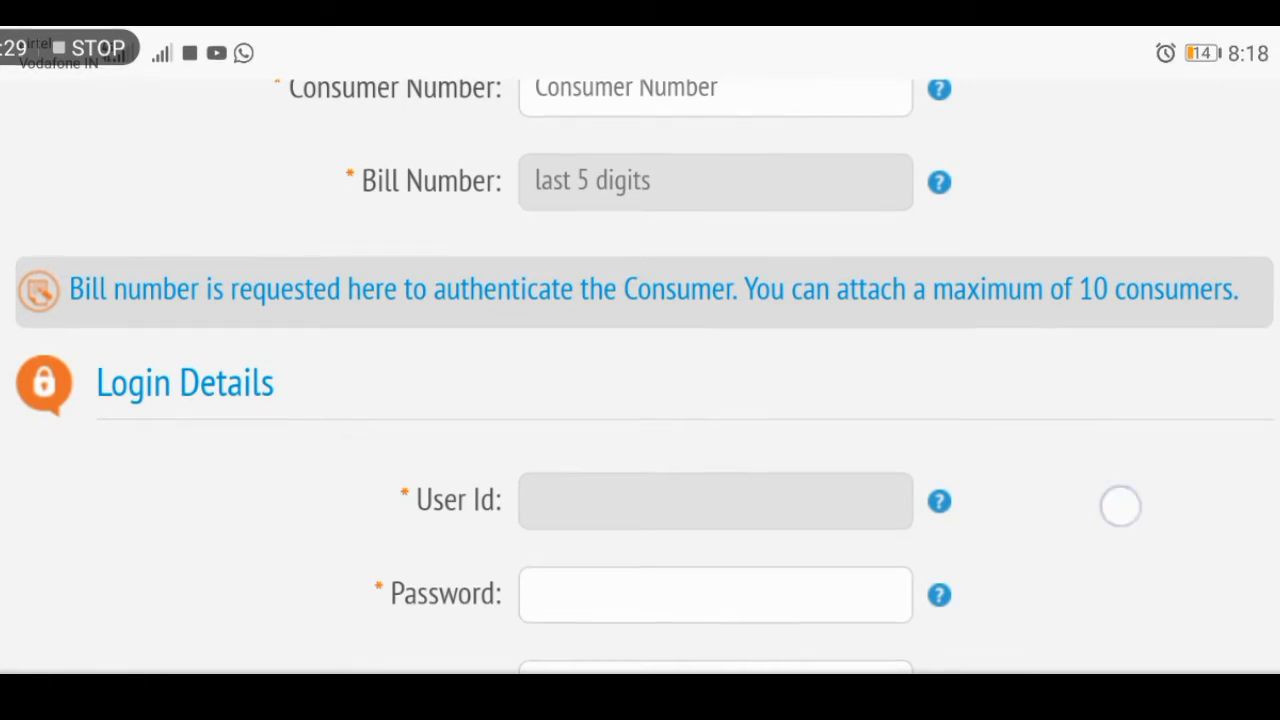
scroll(down, 3)
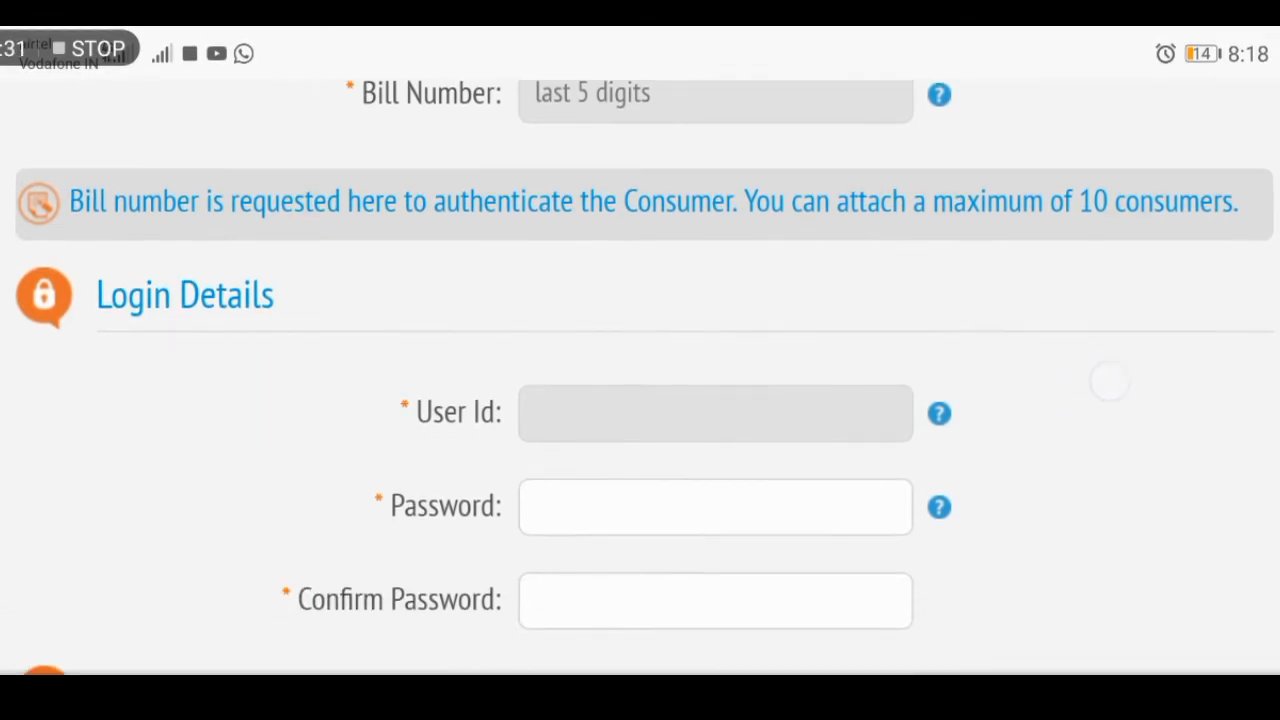
scroll(down, 3)
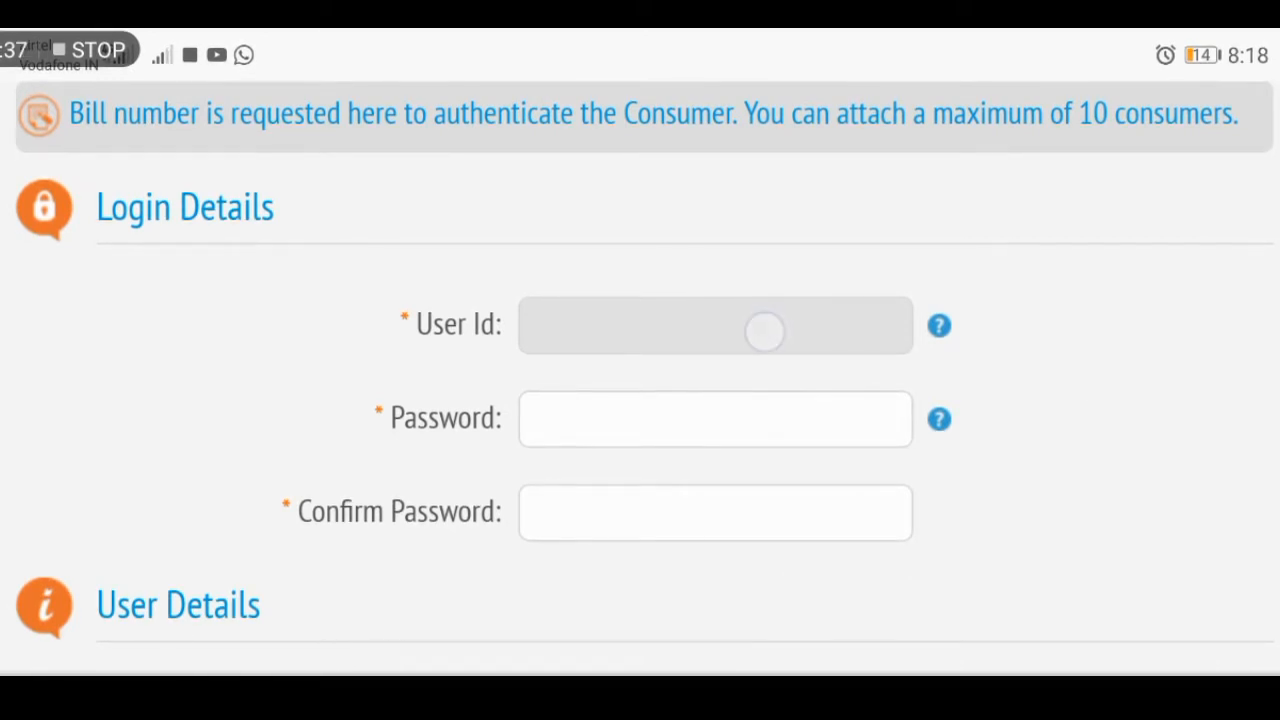
- Review the User Details section down to Register, then leave the form for the KSEB home page
click(716, 324)
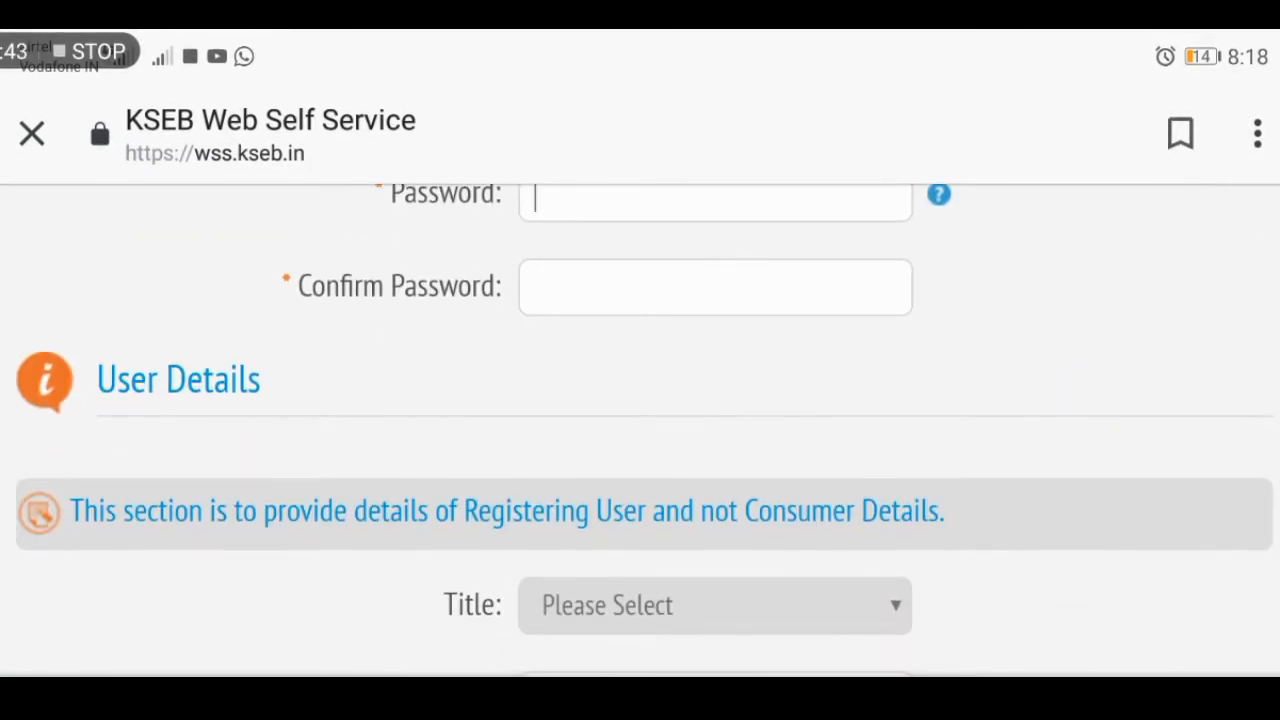
scroll(down, 3)
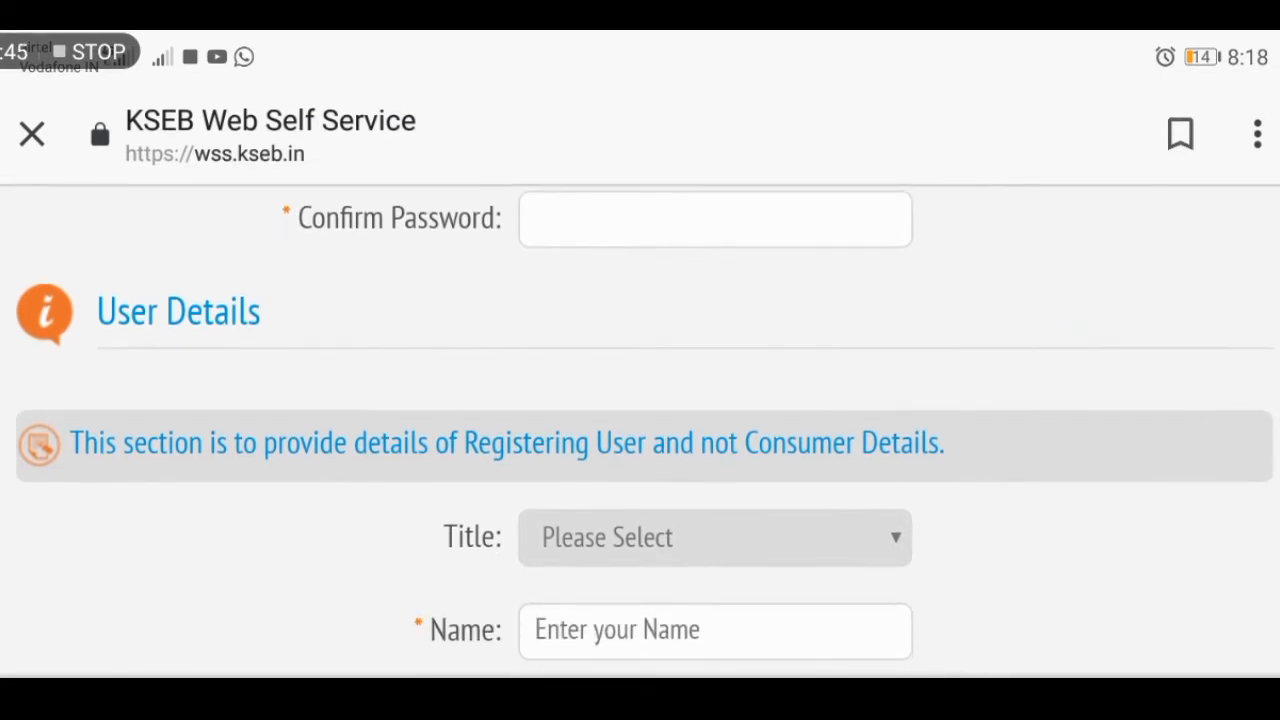
click(716, 218)
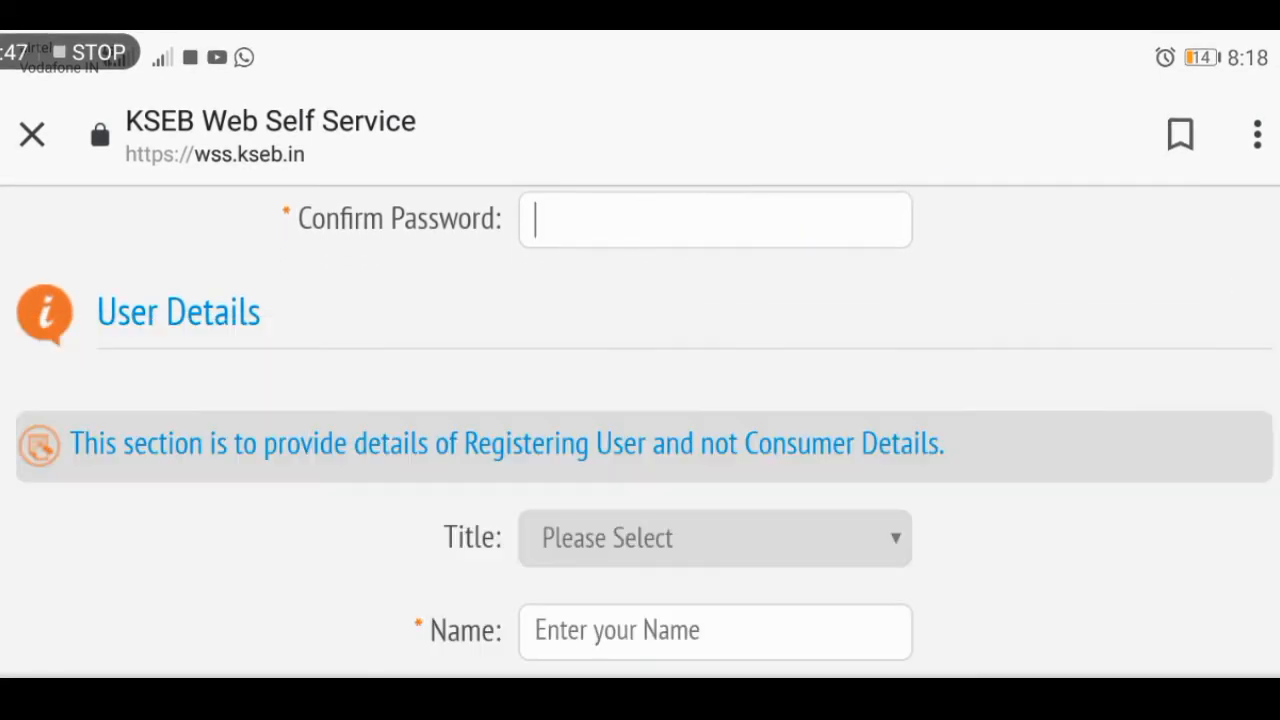
scroll(down, 3)
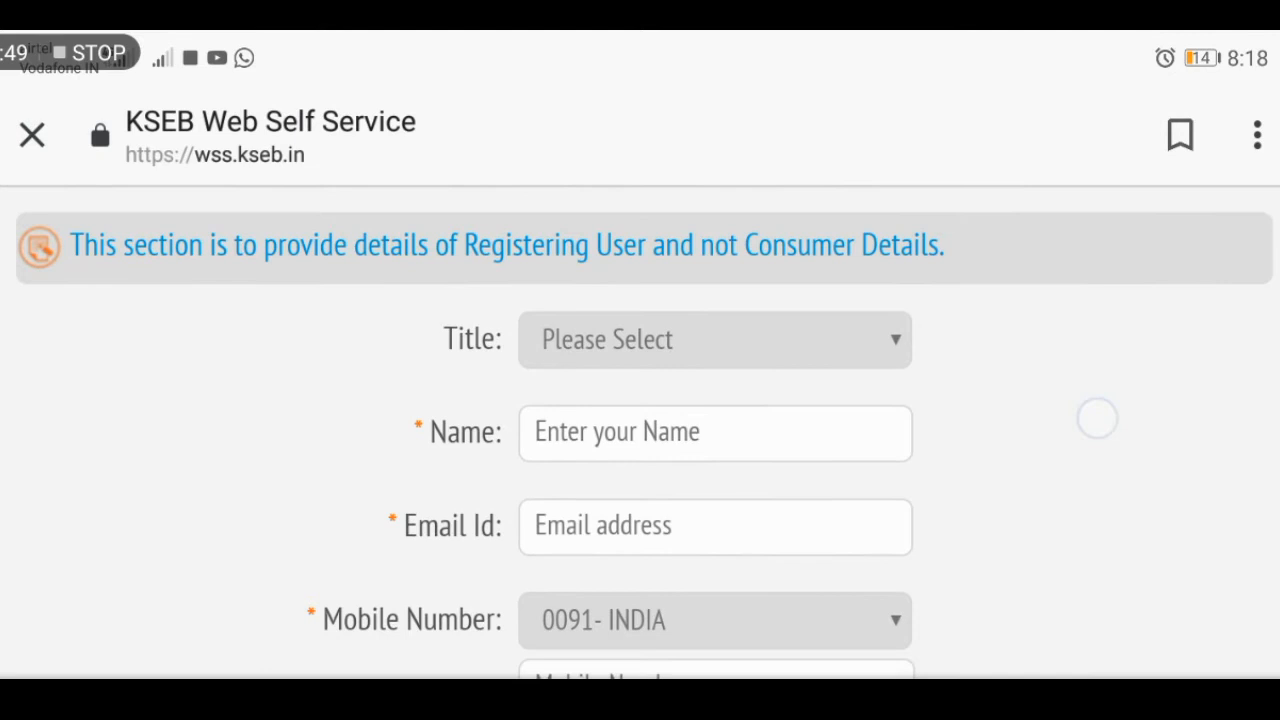
scroll(down, 3)
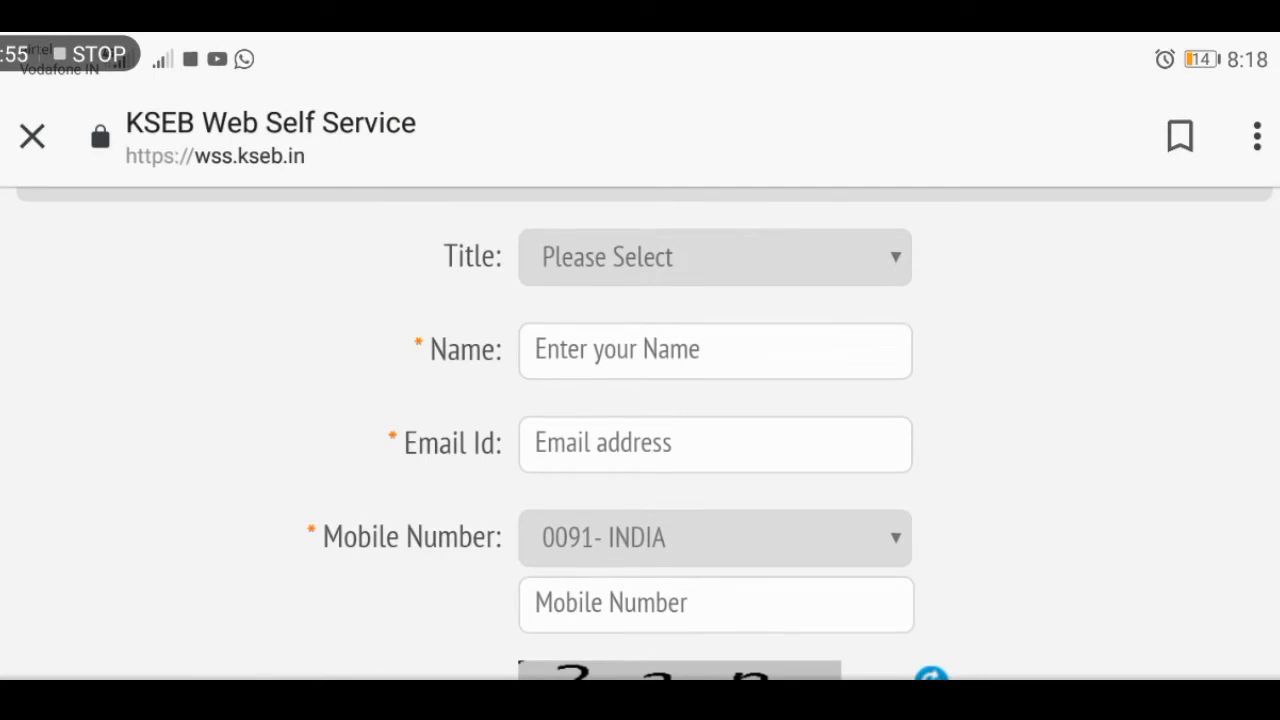
scroll(down, 3)
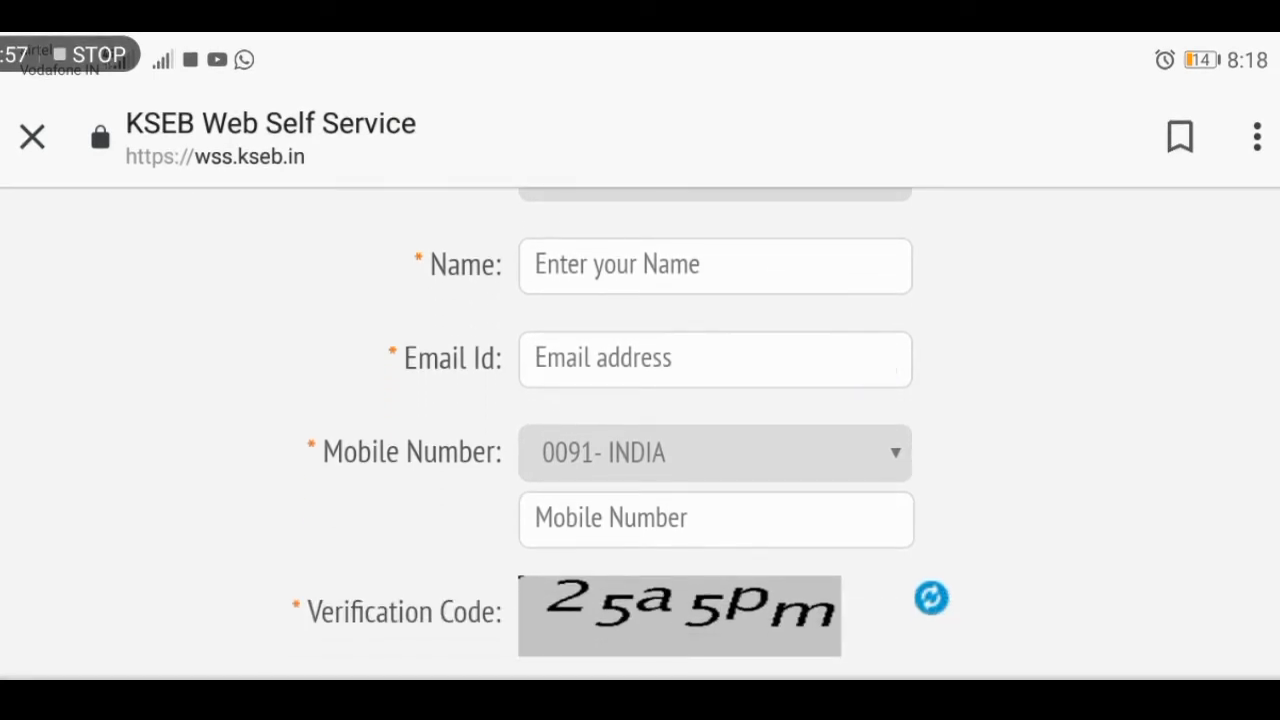
scroll(down, 3)
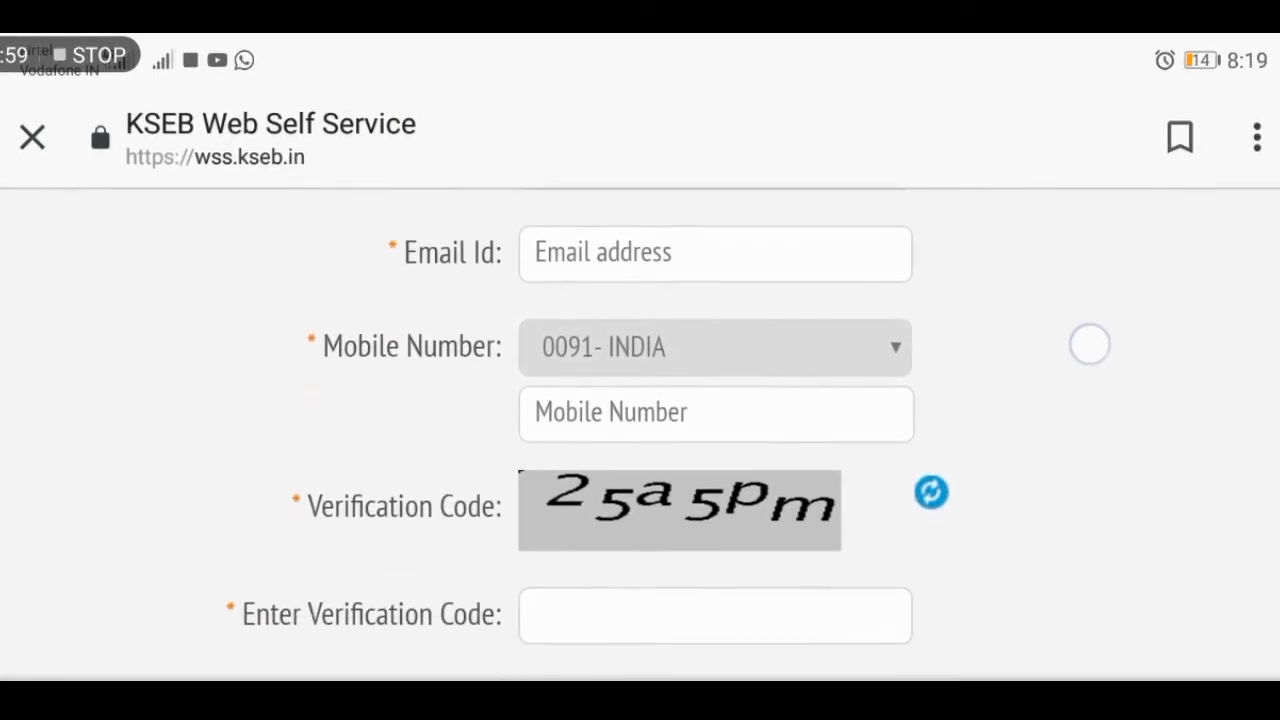
scroll(down, 3)
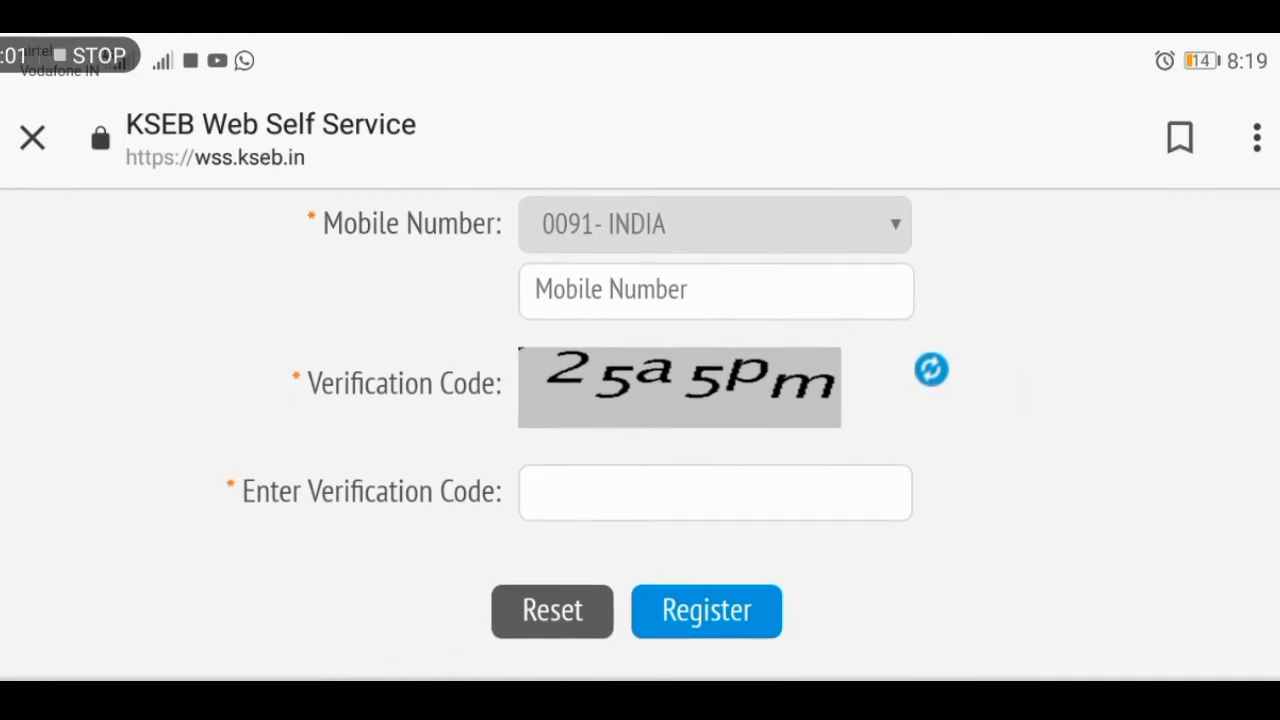
scroll(down, 3)
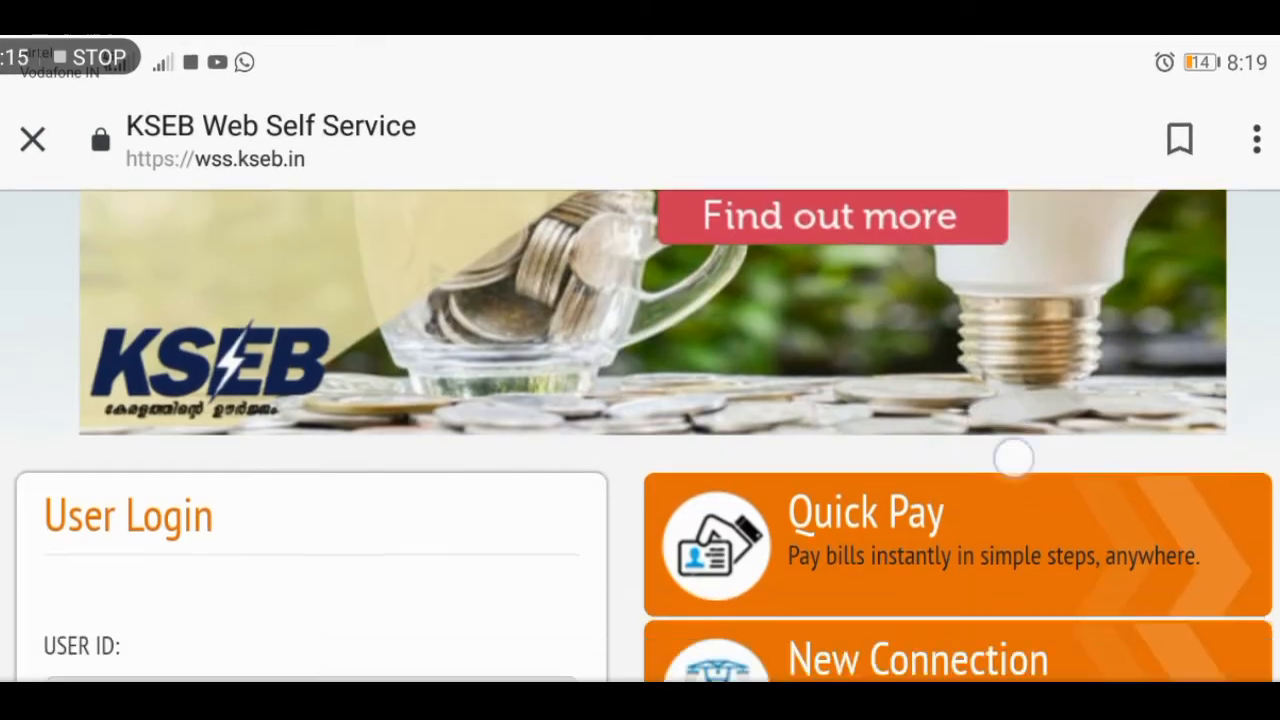
- Enter the user ID and password in the User Login box on the Filament Free Kerala page
scroll(down, 3)
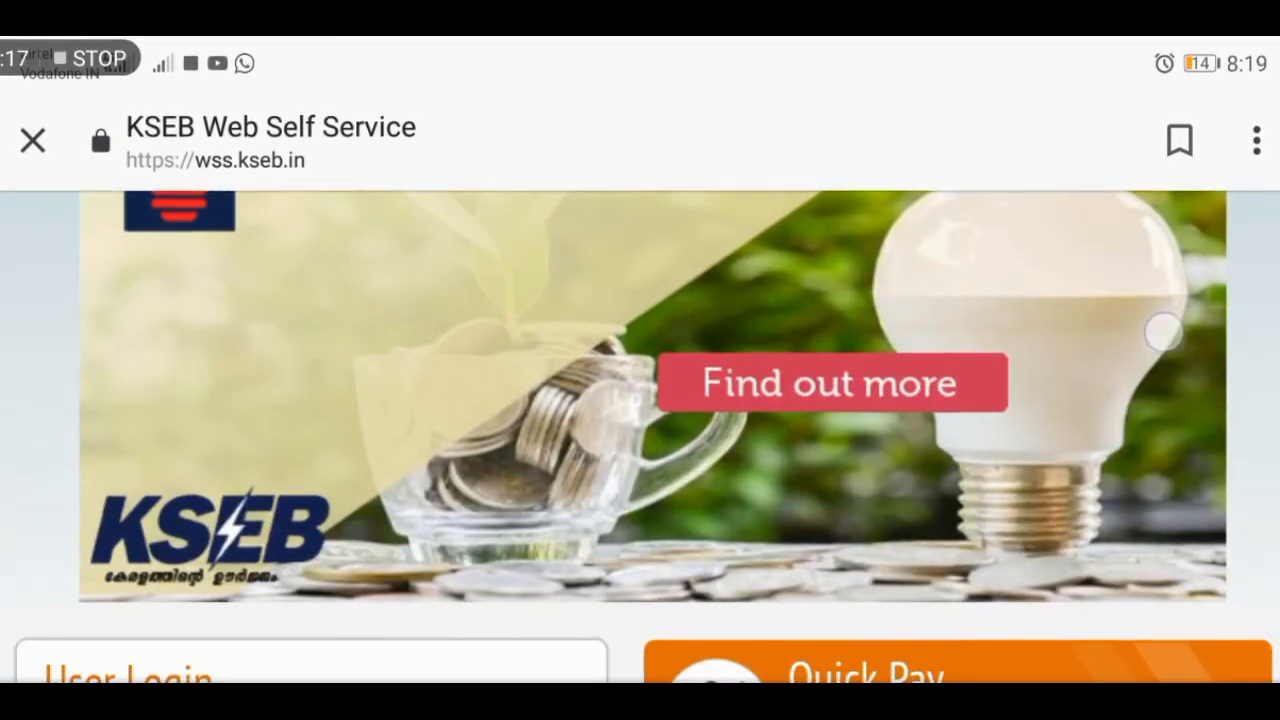
scroll(down, 3)
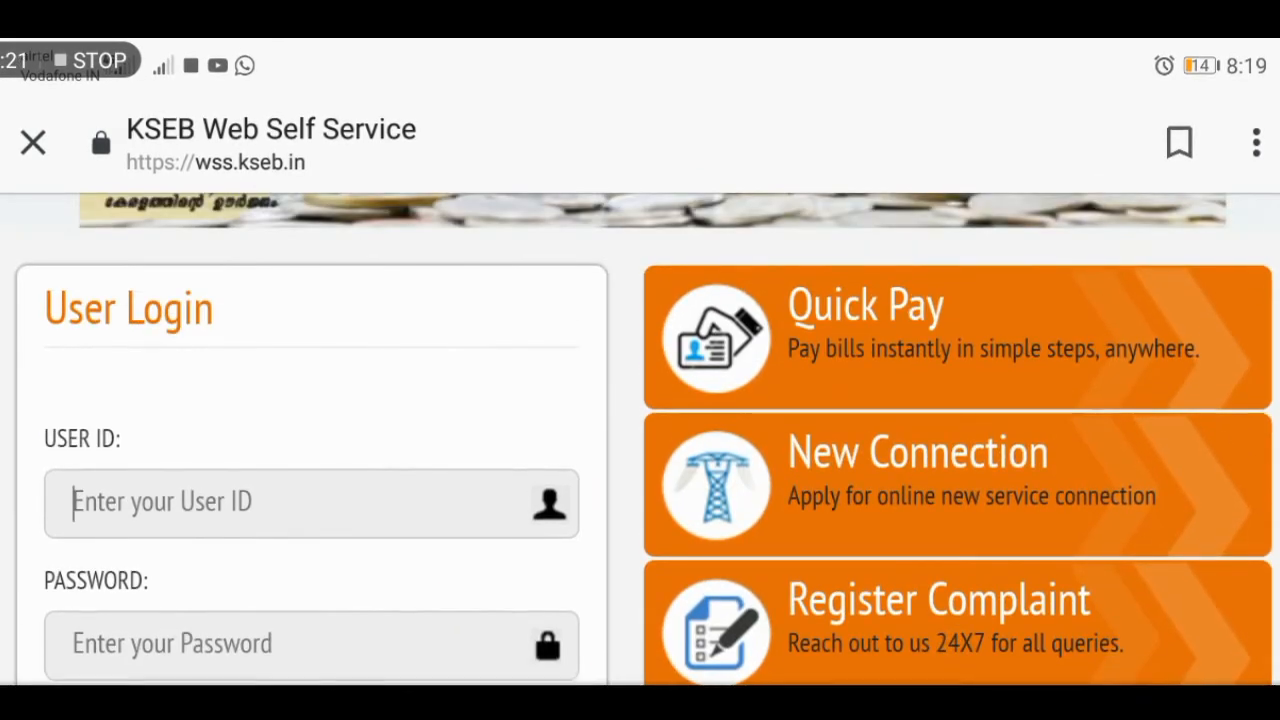
click(300, 502)
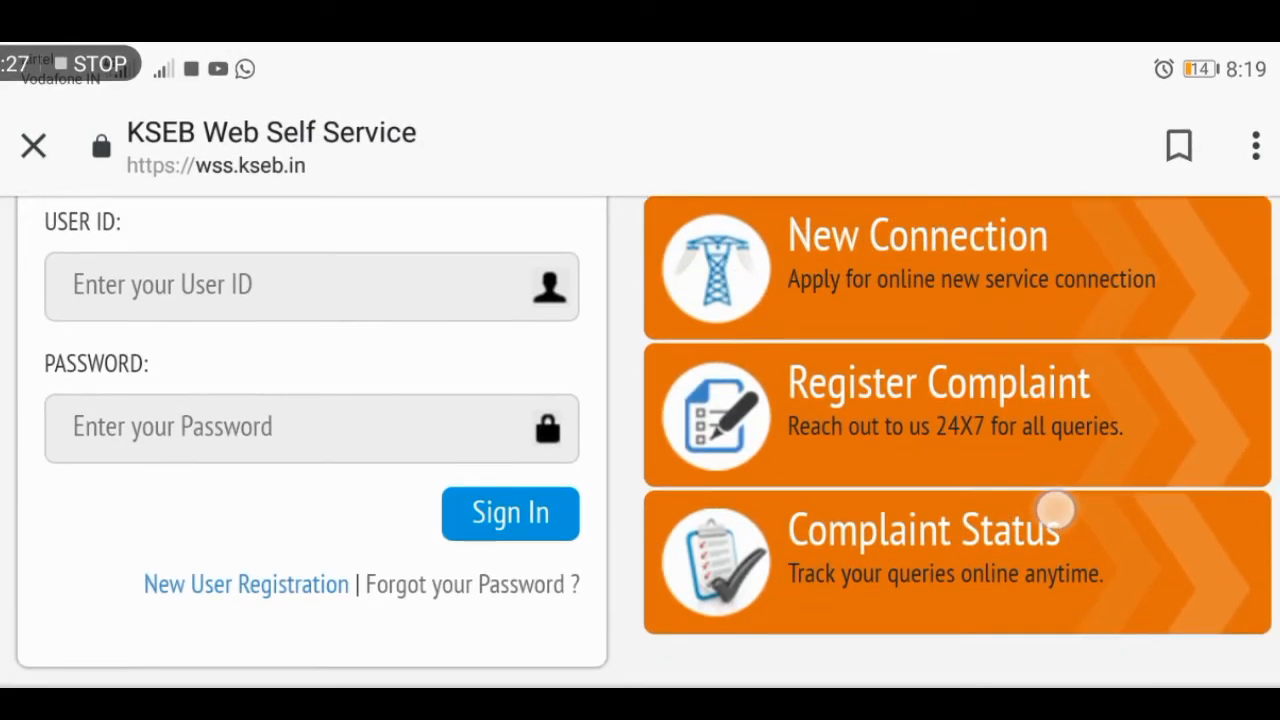
click(510, 512)
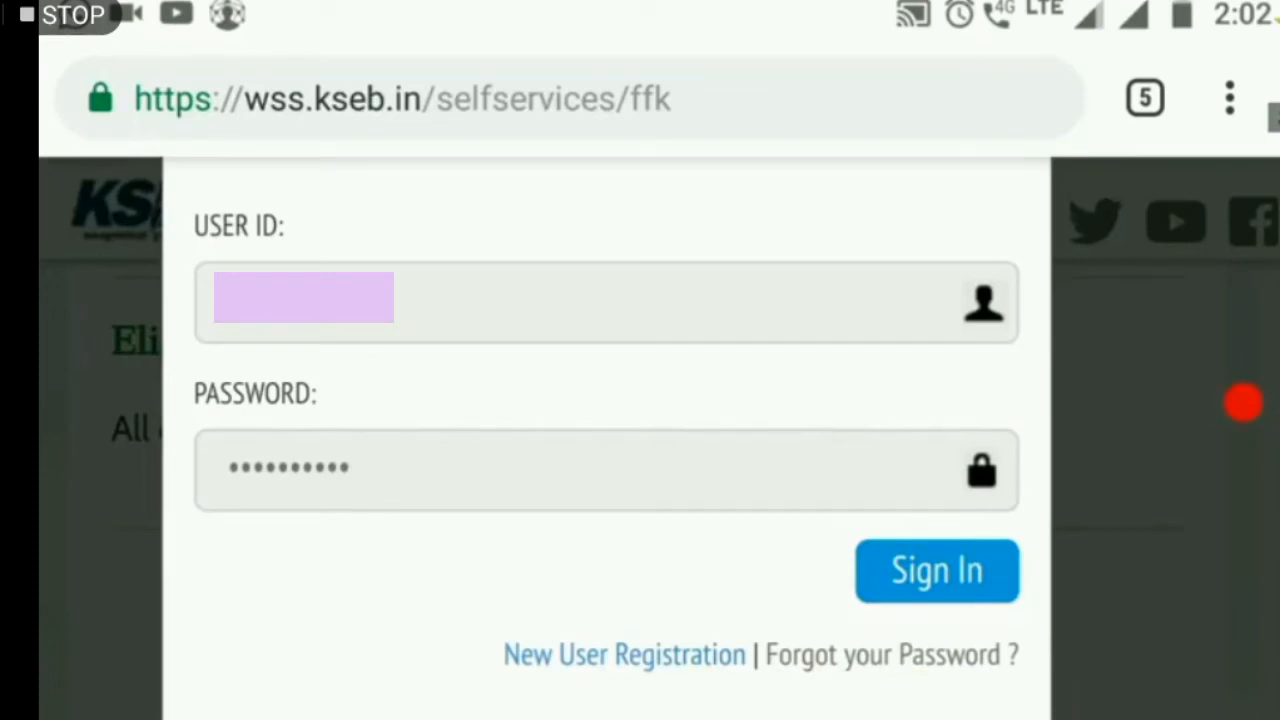
- Sign in to the account and reach the LED requirement table
click(936, 570)
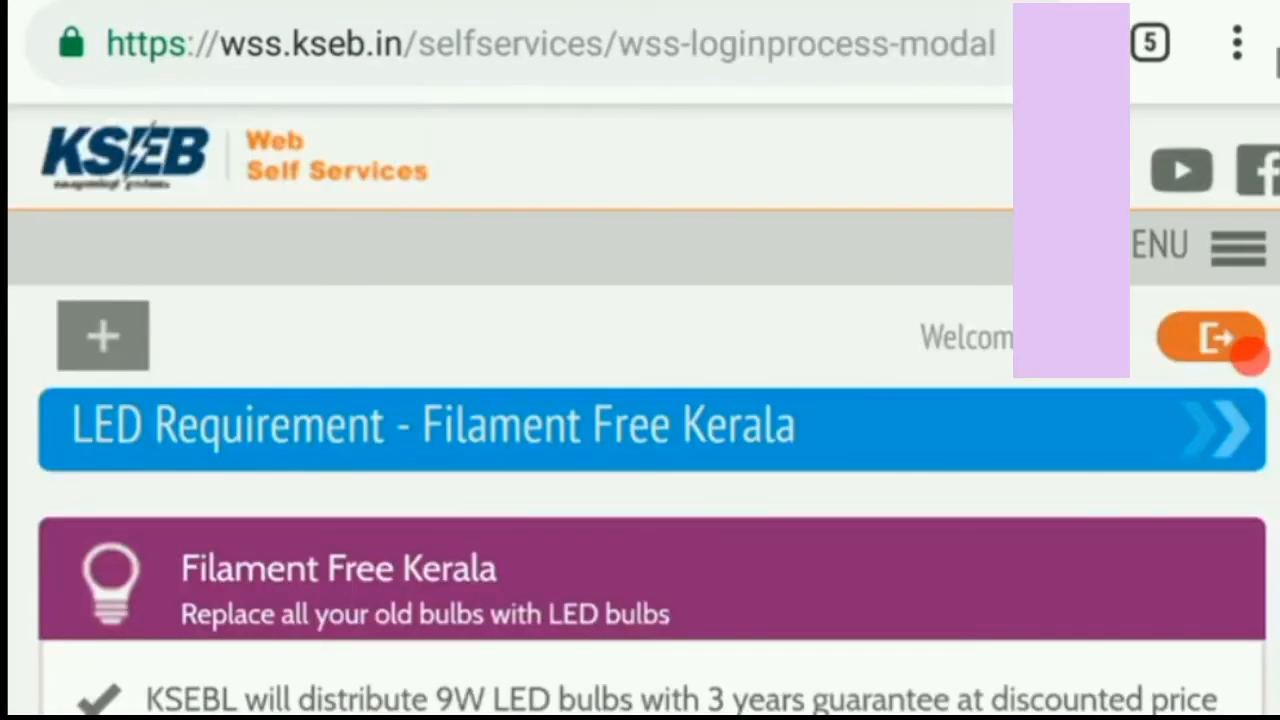
scroll(down, 3)
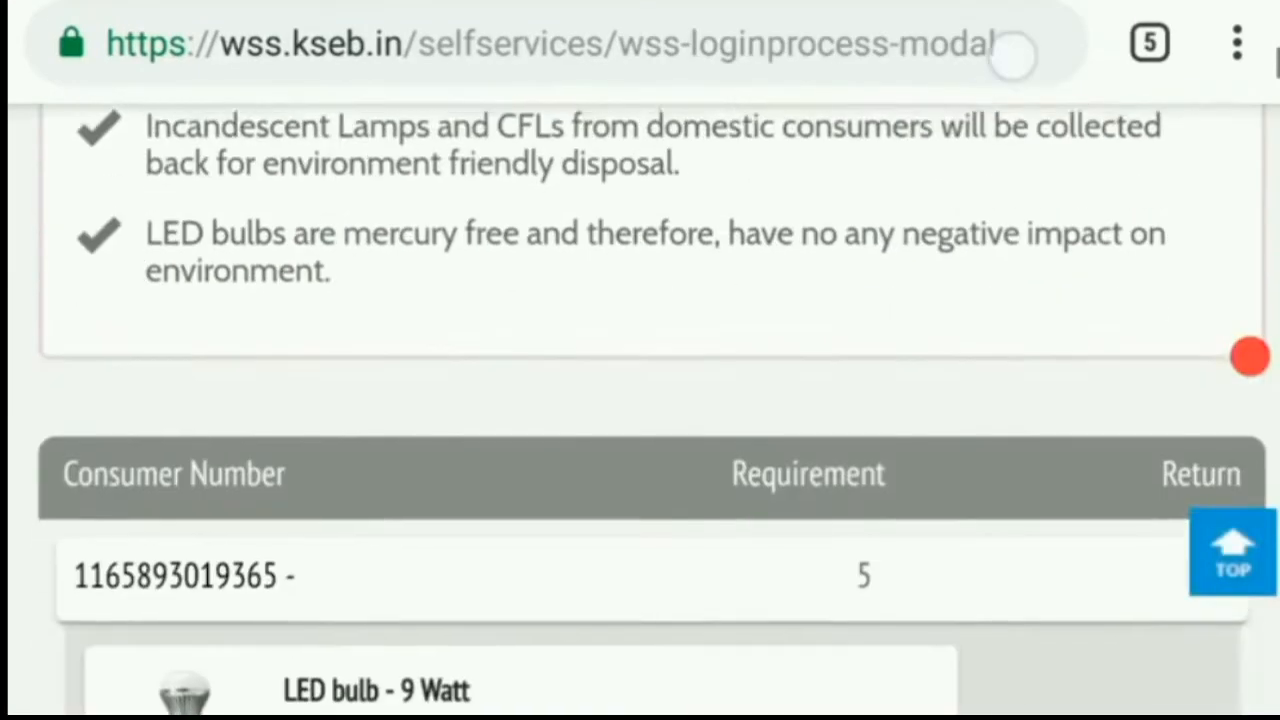
scroll(down, 3)
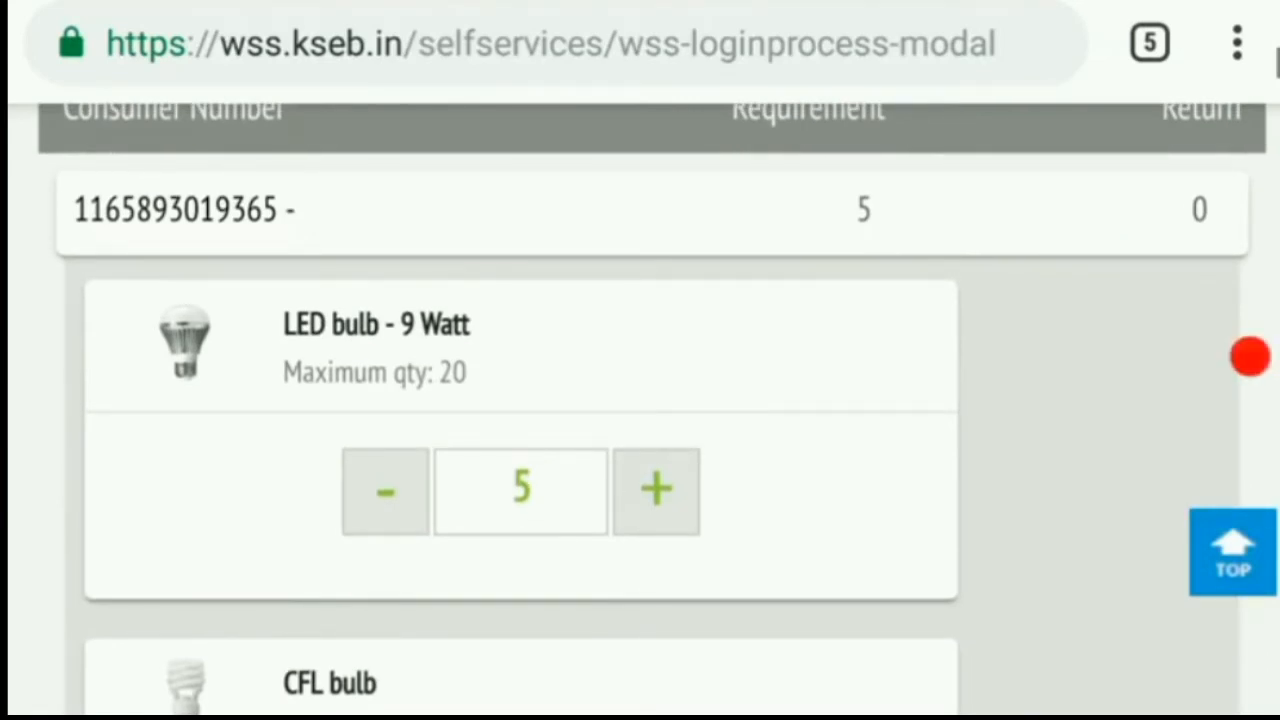
- Set LED bulb quantity 5, CFL return 0 and ordinary bulb return 2
click(520, 490)
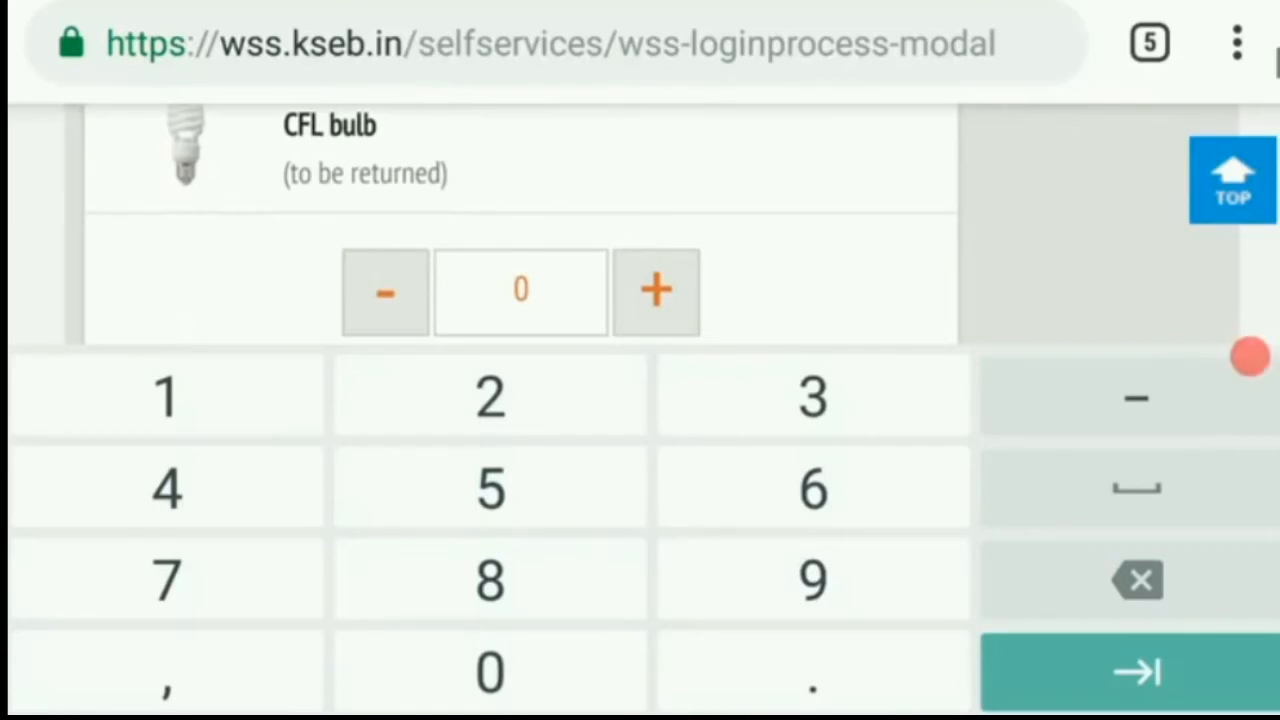
scroll(down, 3)
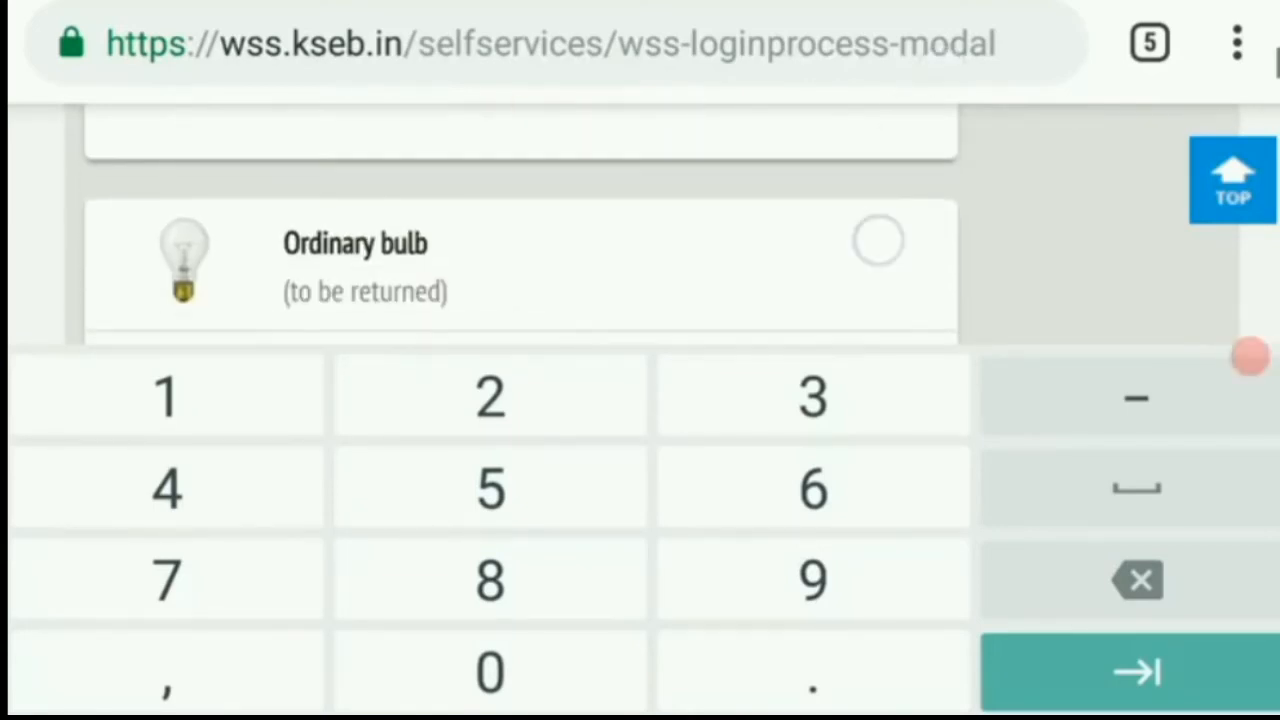
click(876, 240)
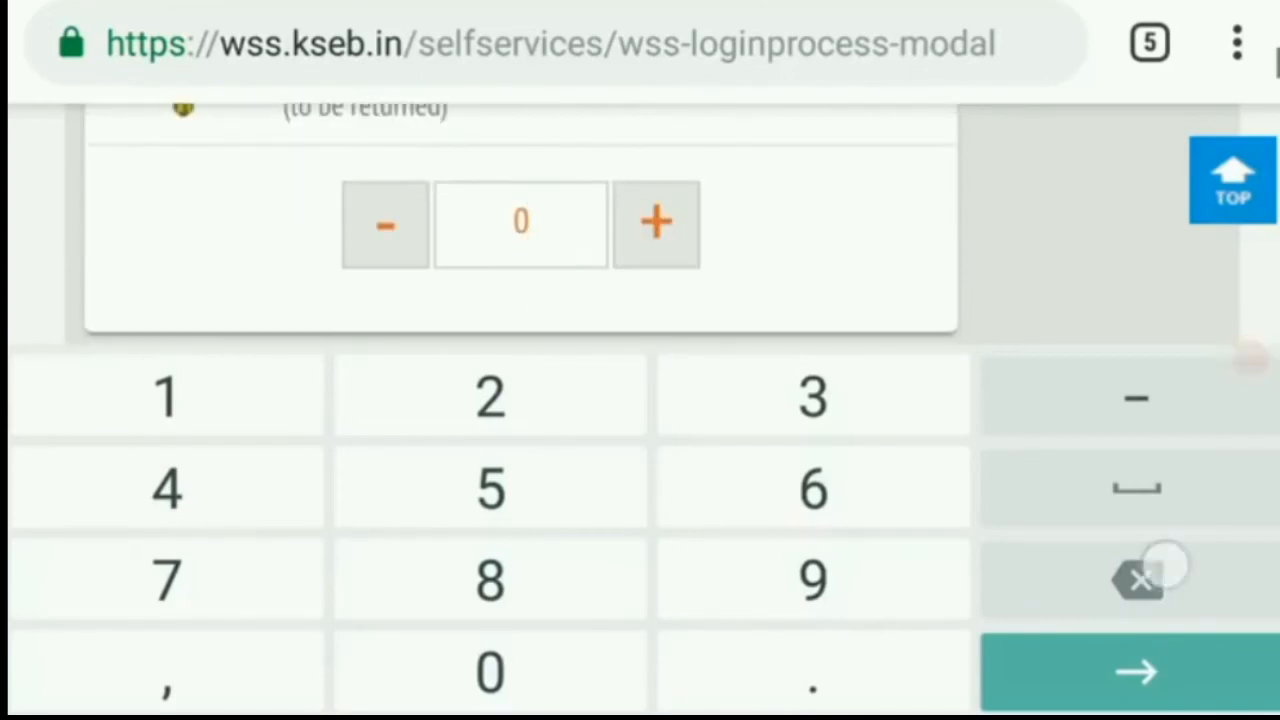
text(2)
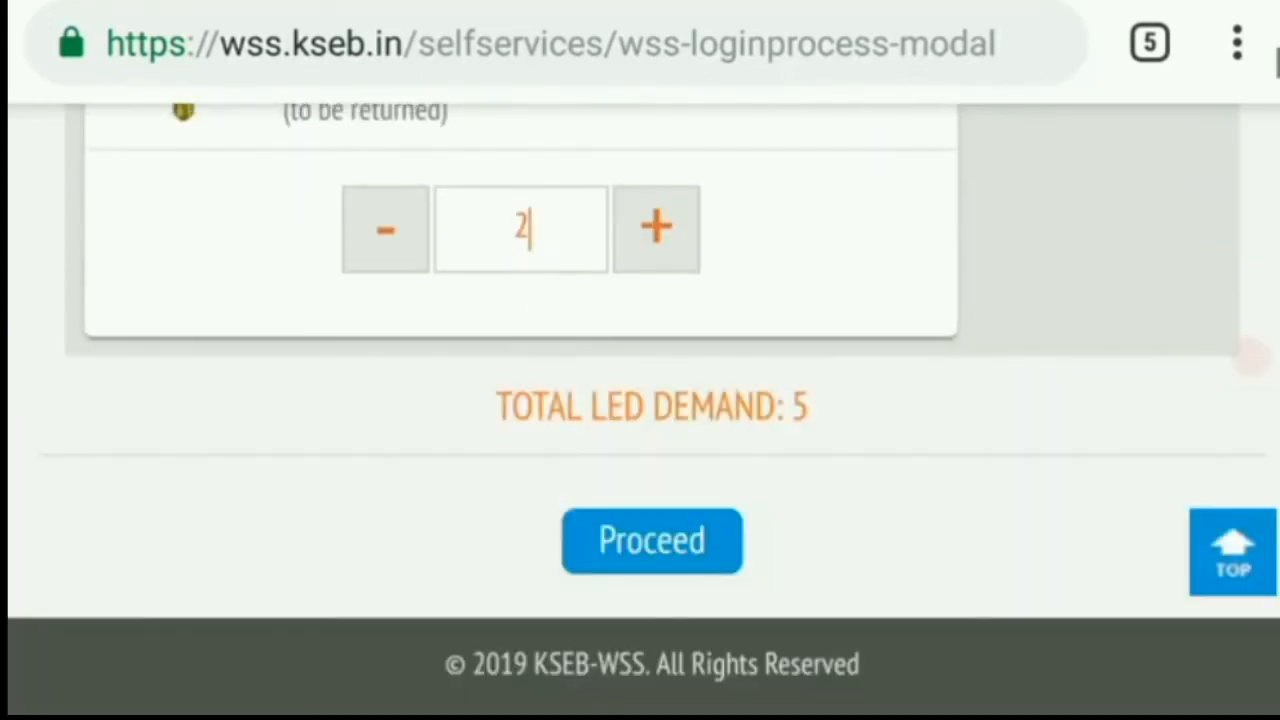
- Proceed with the LED bulb requirement and confirm it in the Confirm Requirement dialog
click(652, 540)
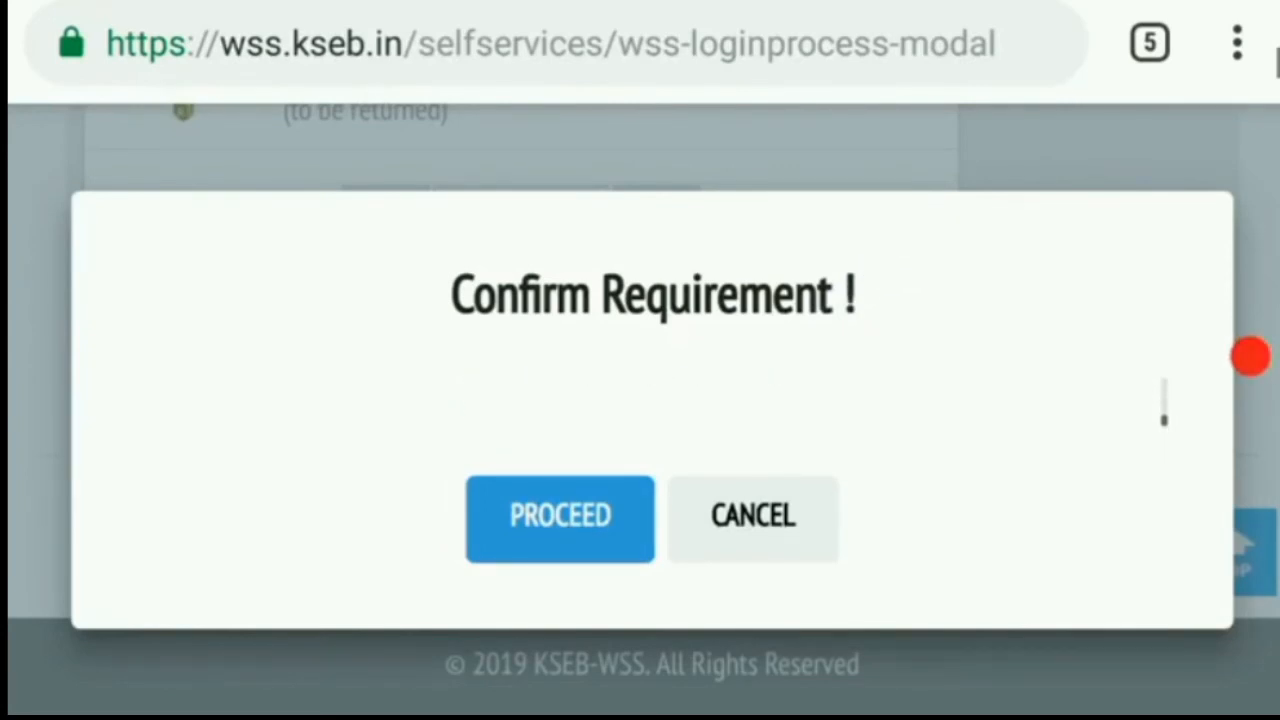
click(560, 518)
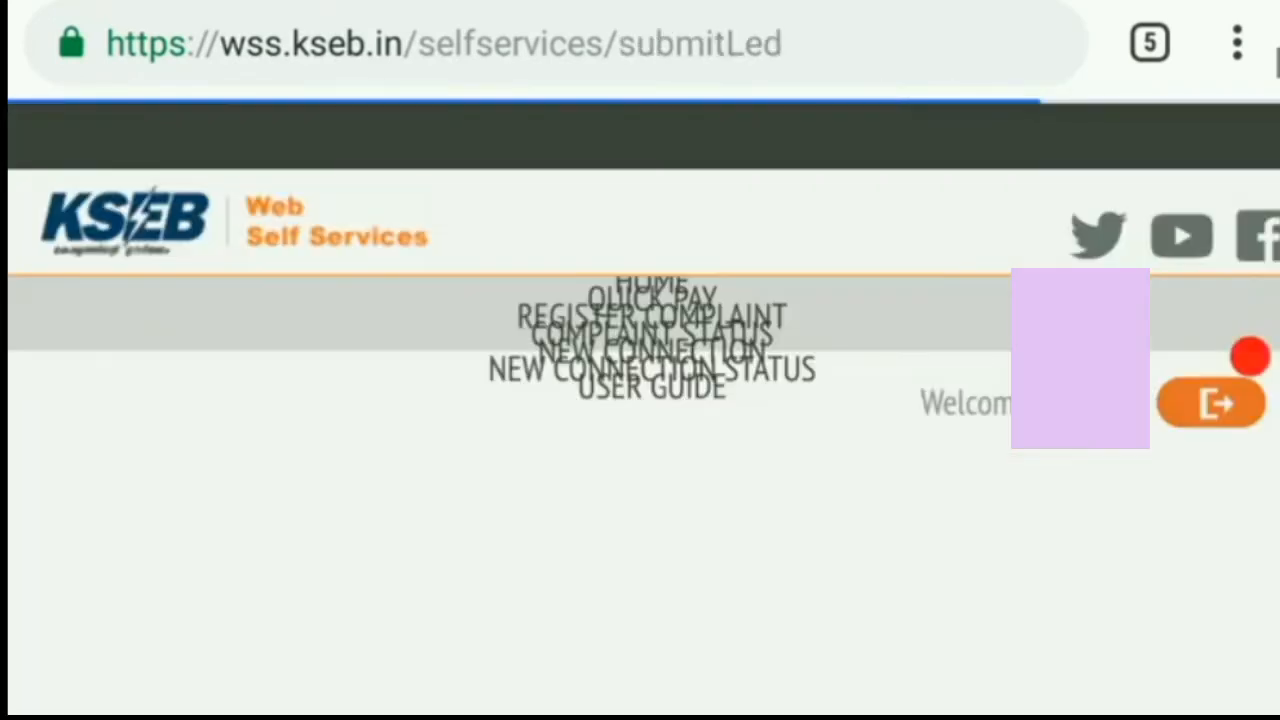